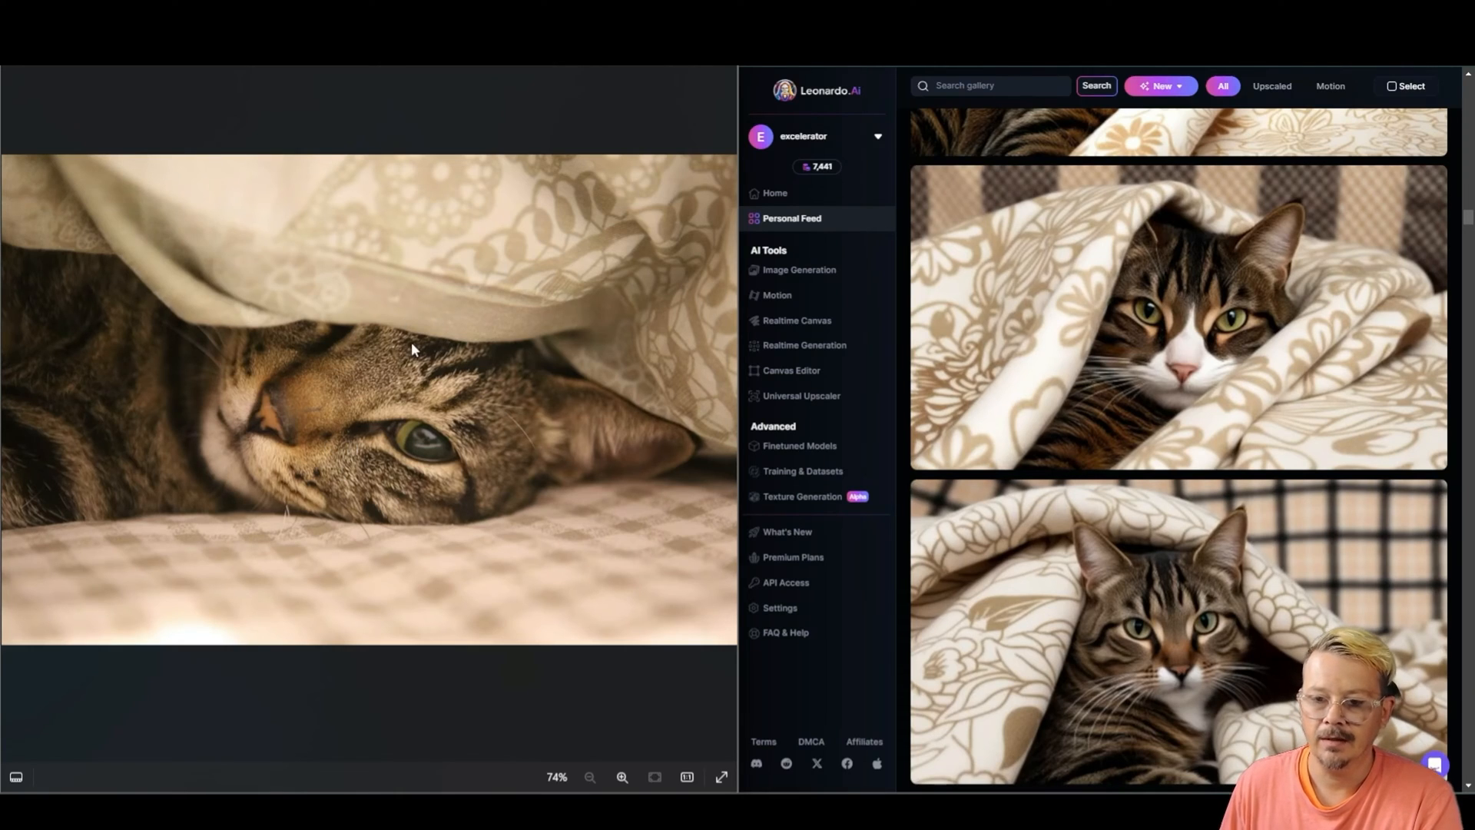
mouse_move(393, 429)
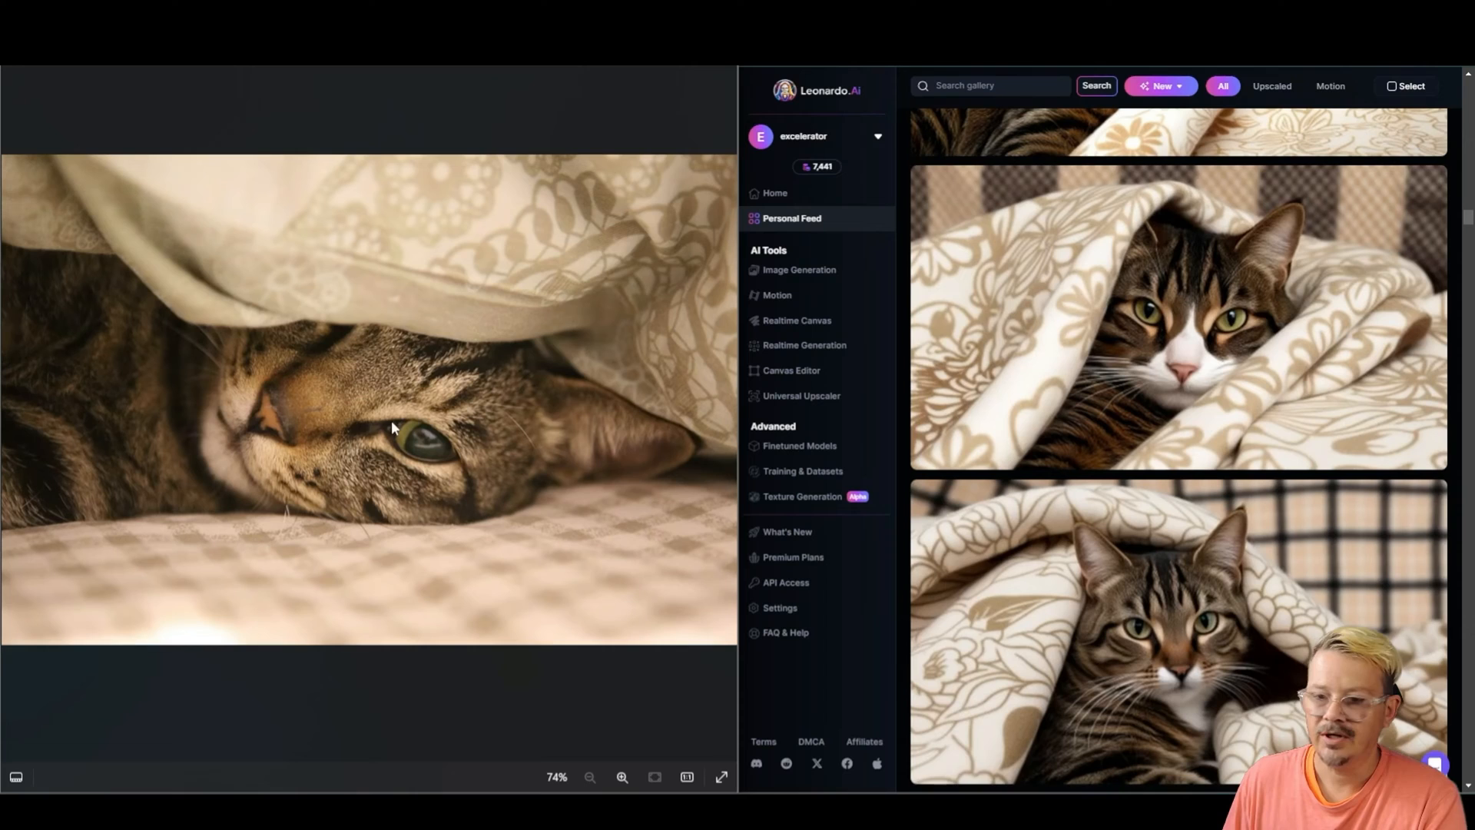
mouse_move(1189, 630)
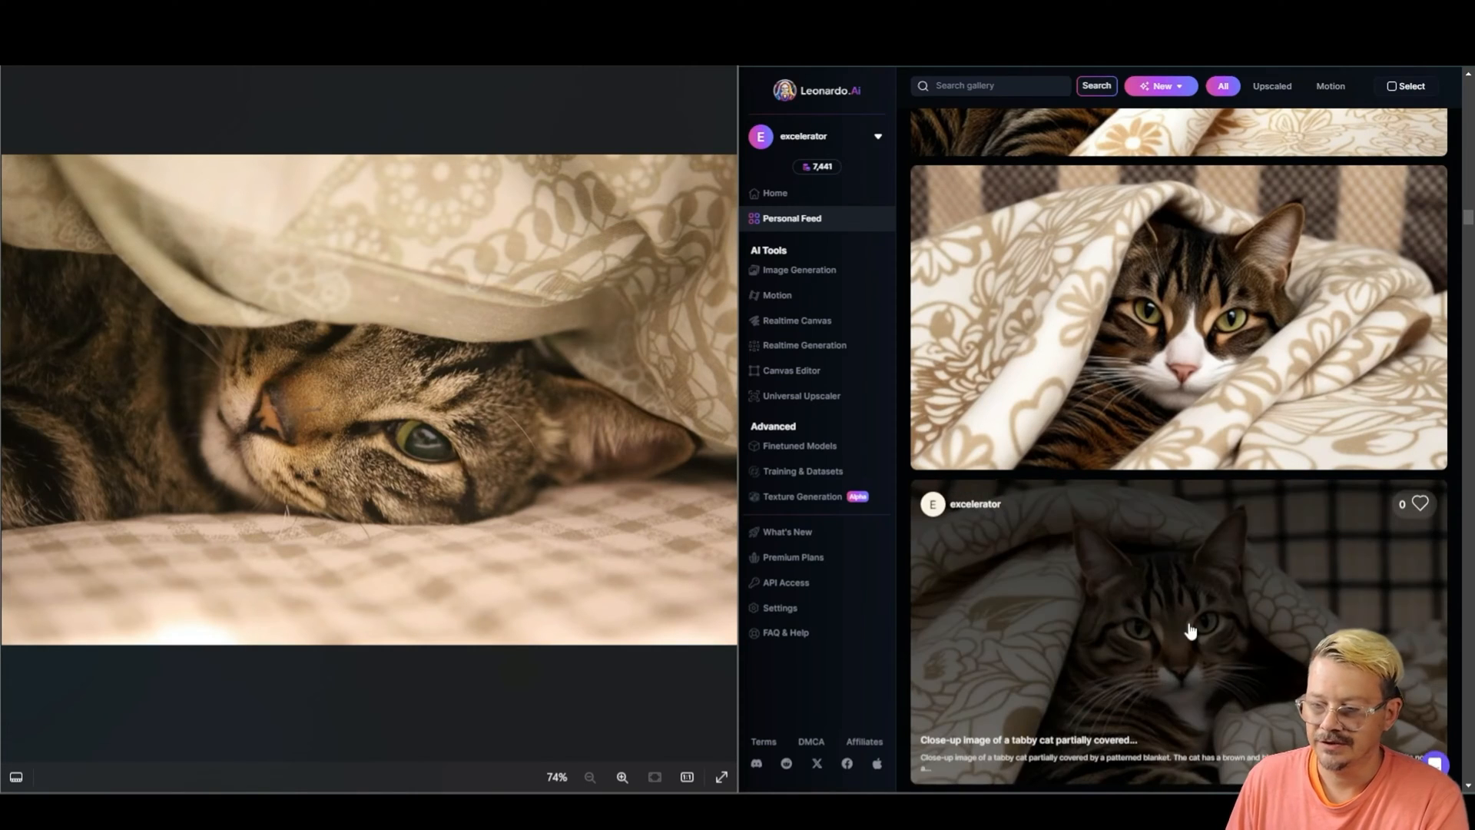
Scroll down through the generated two-storey house variations to review them.
click(1176, 630)
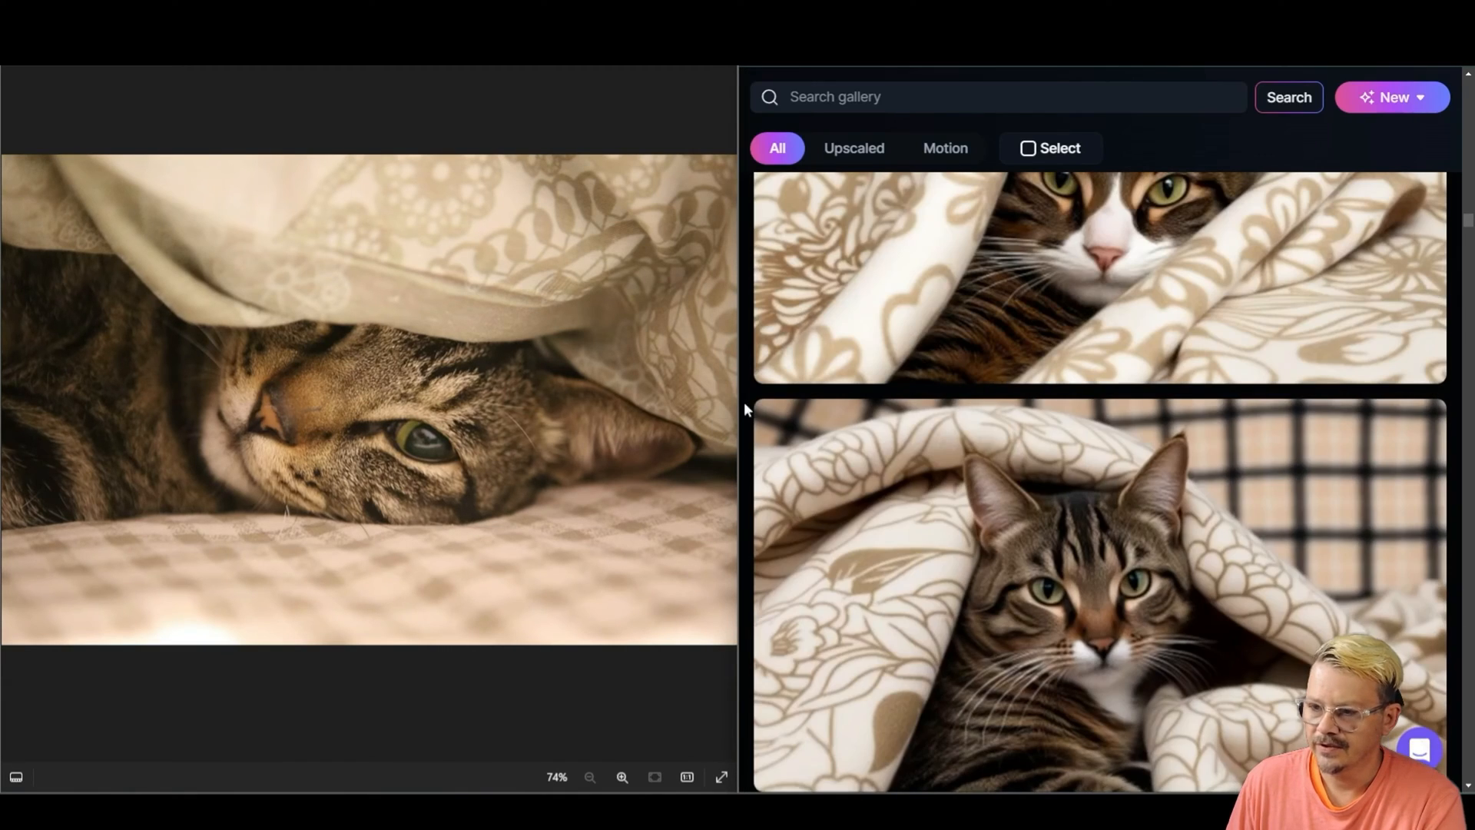
scroll(down, 3)
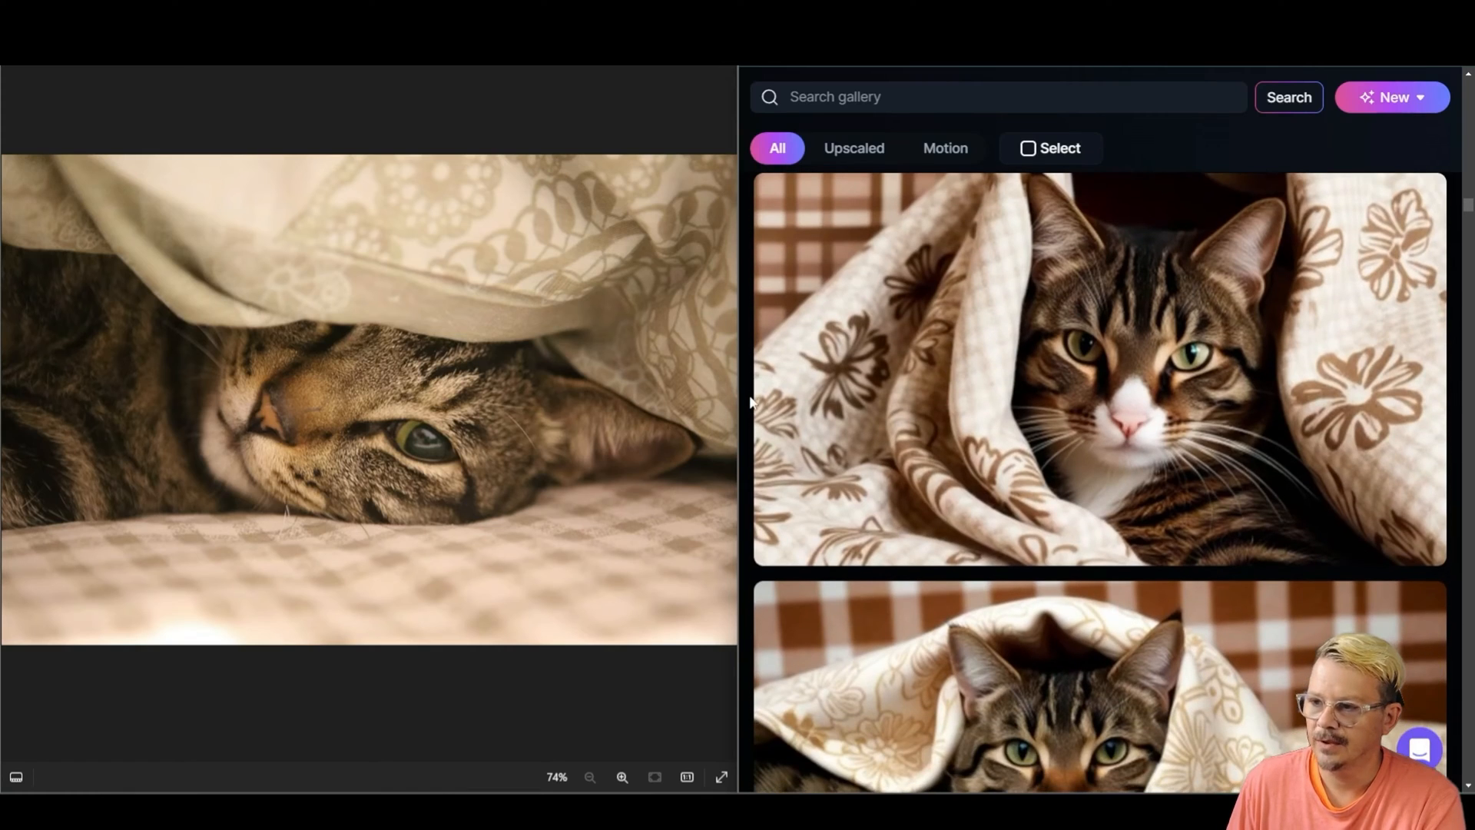
mouse_move(480, 550)
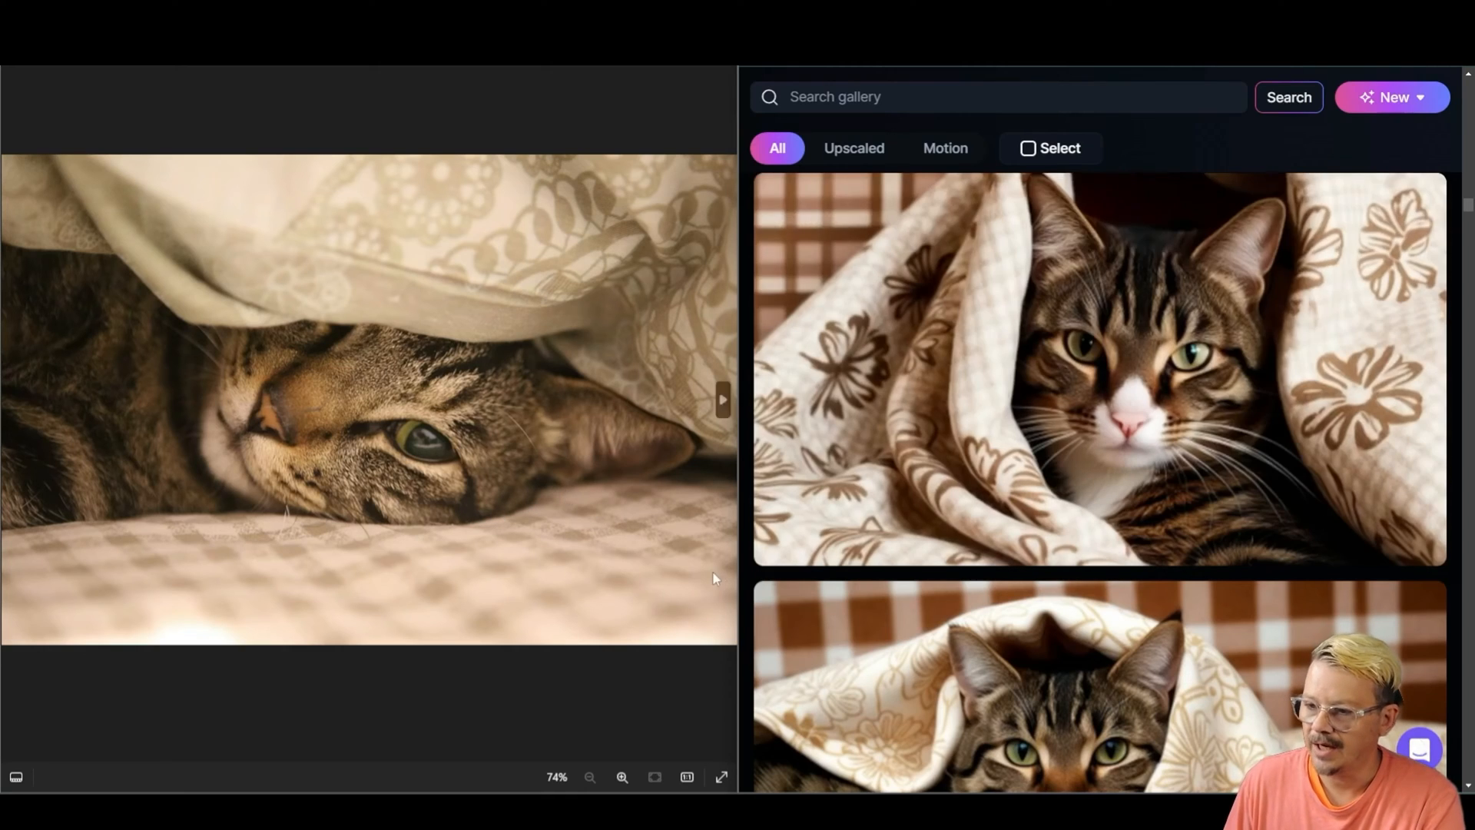
scroll(down, 3)
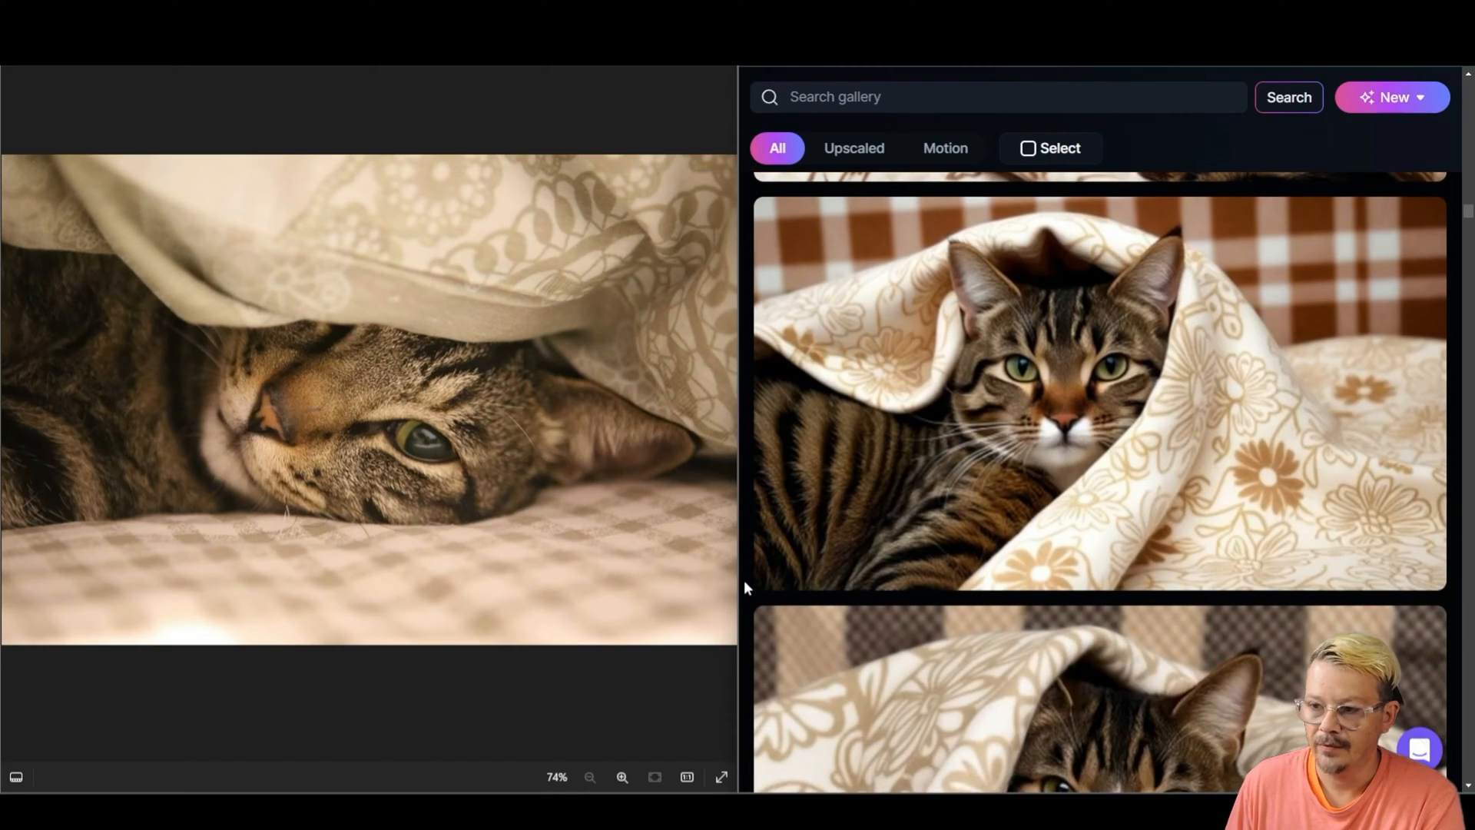
scroll(down, 3)
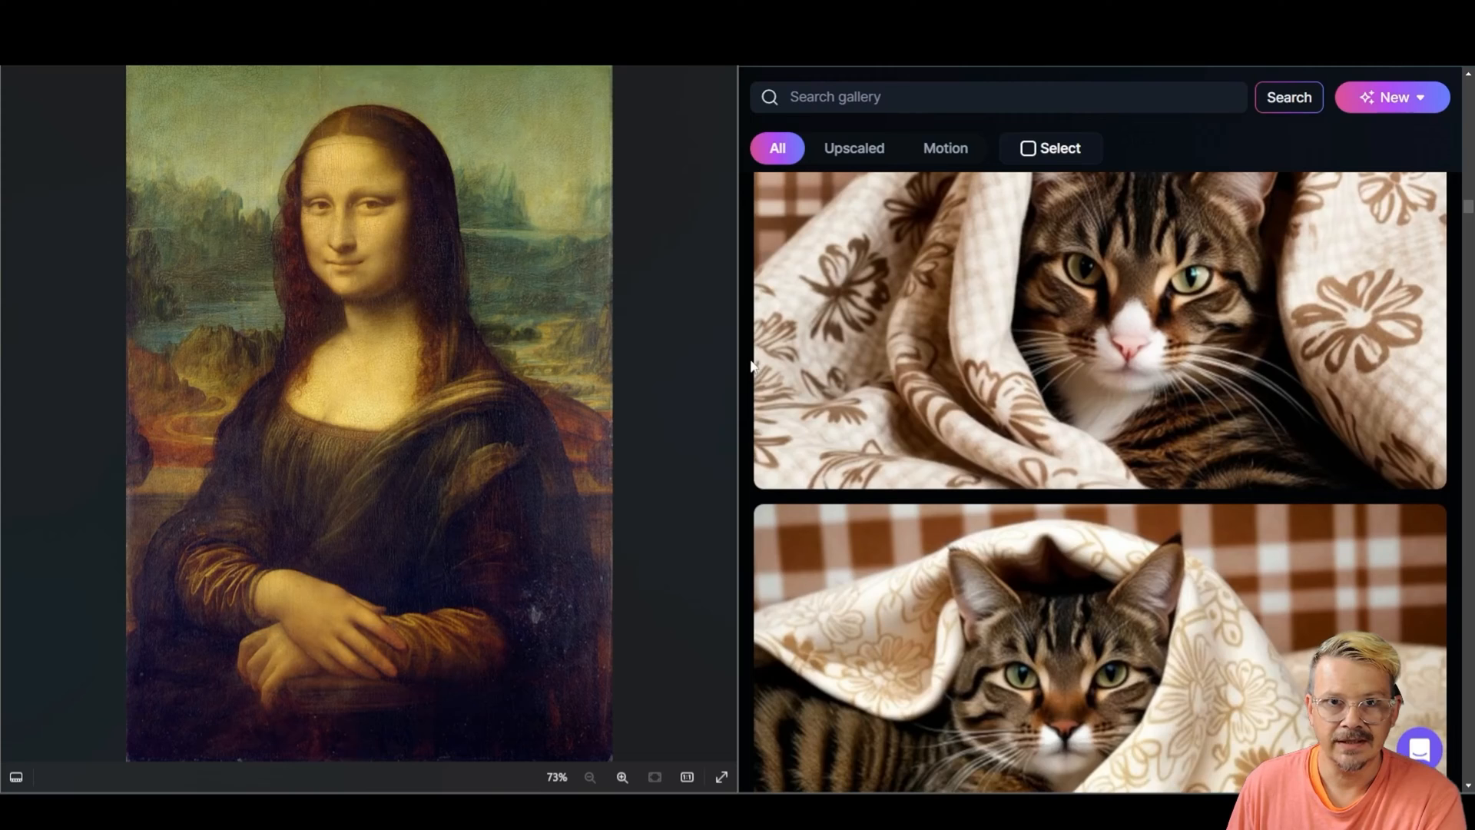
scroll(down, 3)
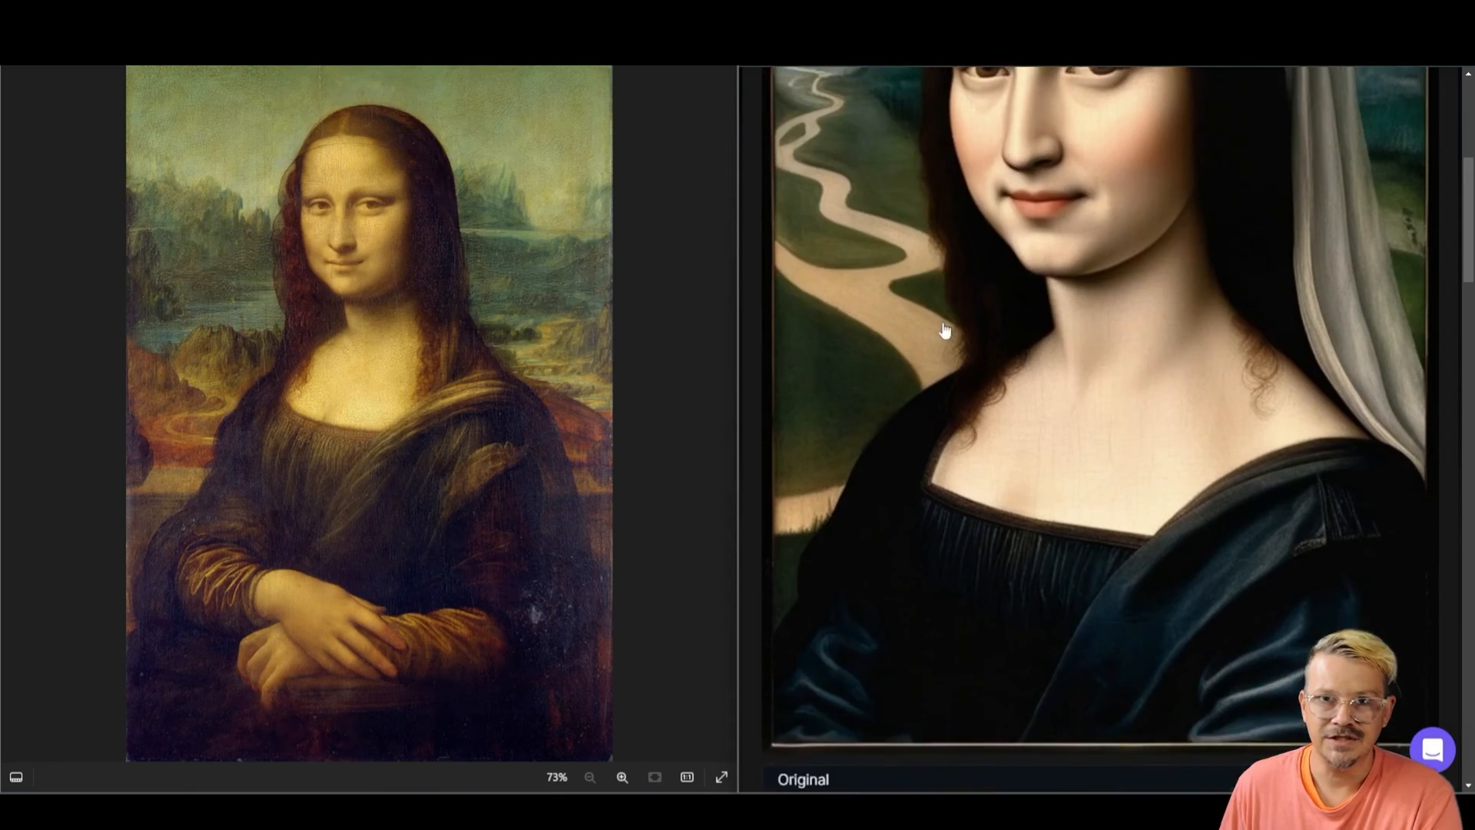
scroll(down, 3)
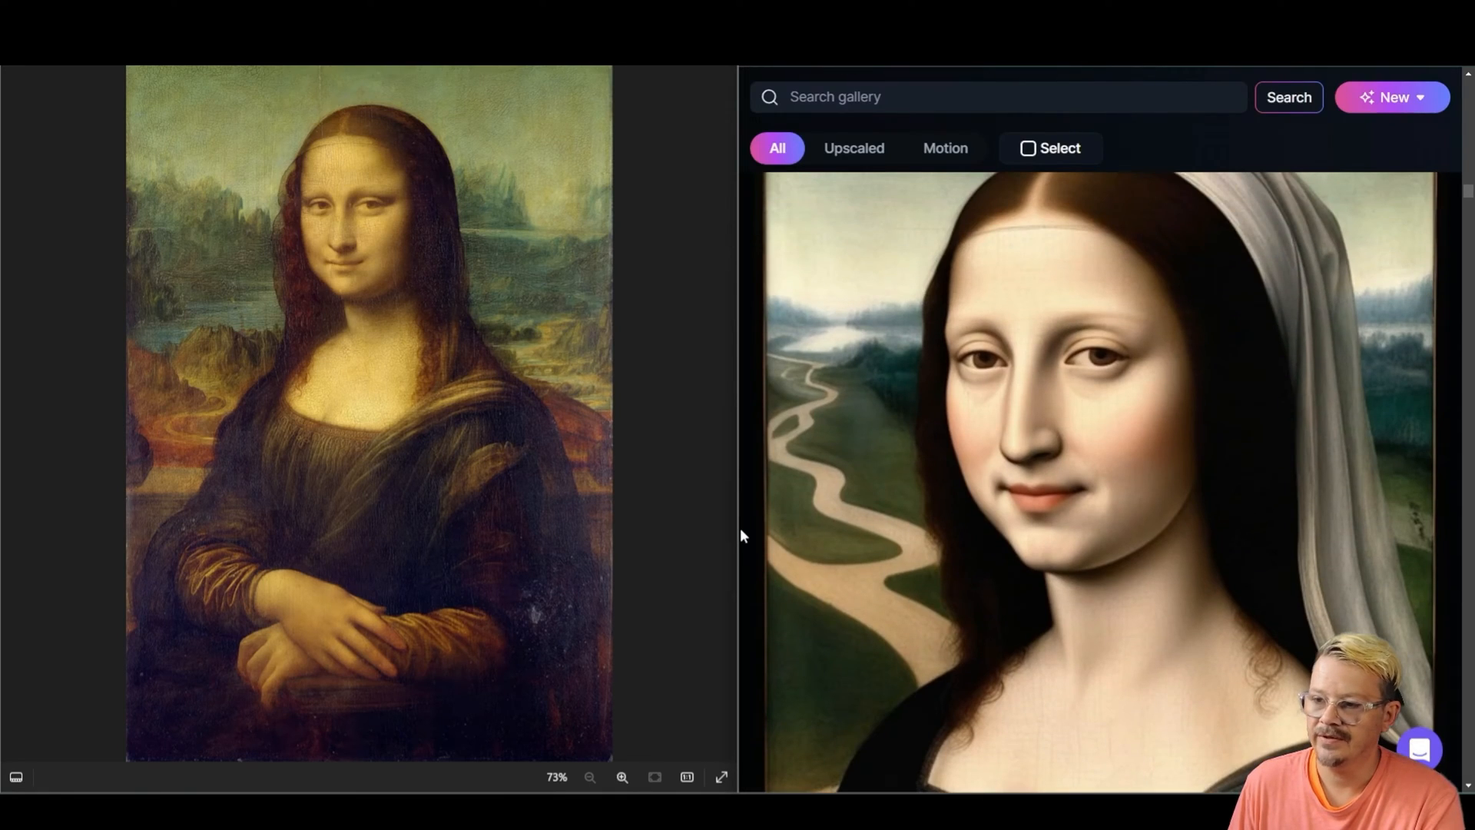
scroll(down, 3)
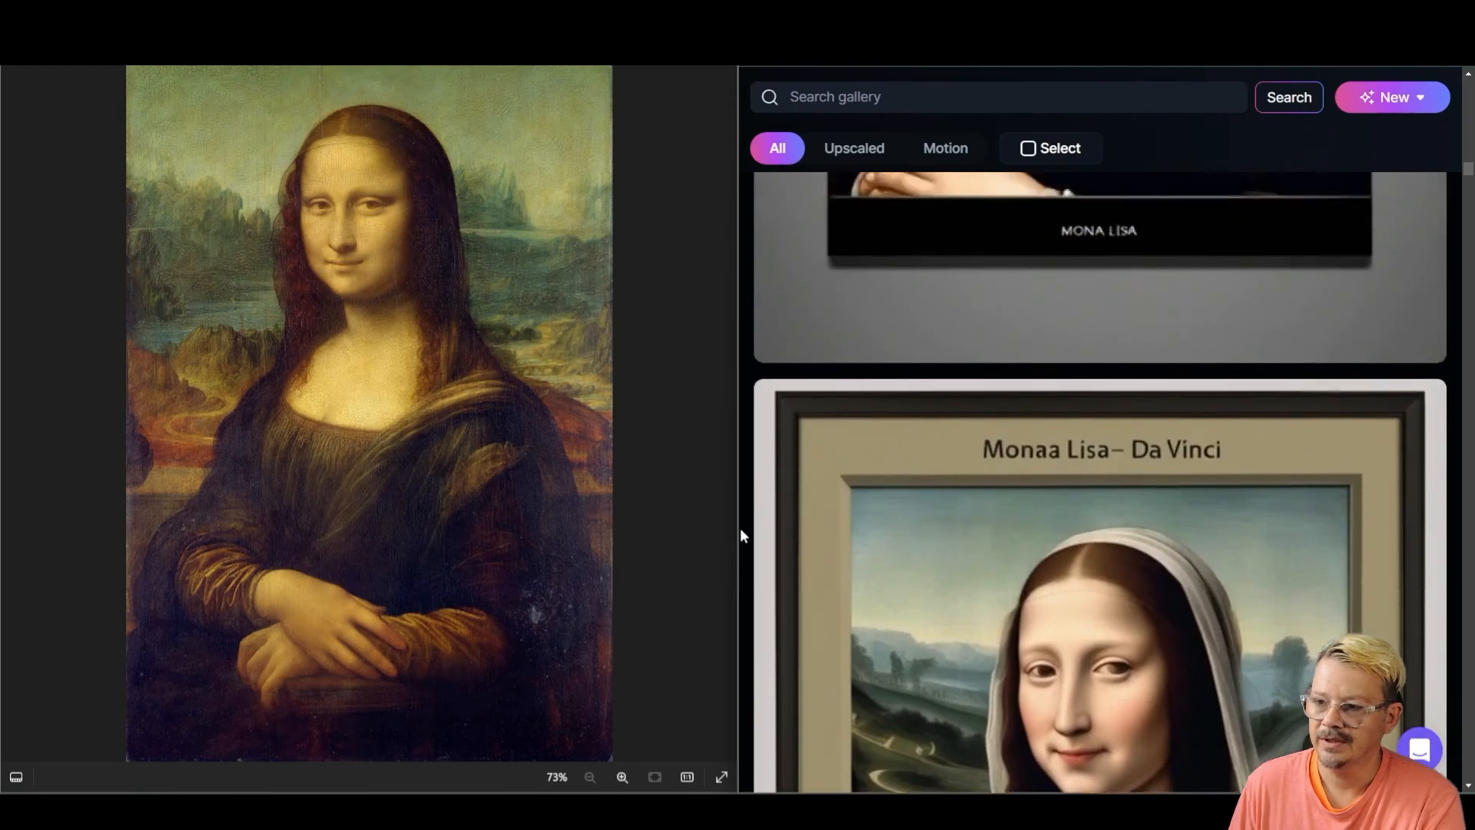
scroll(down, 3)
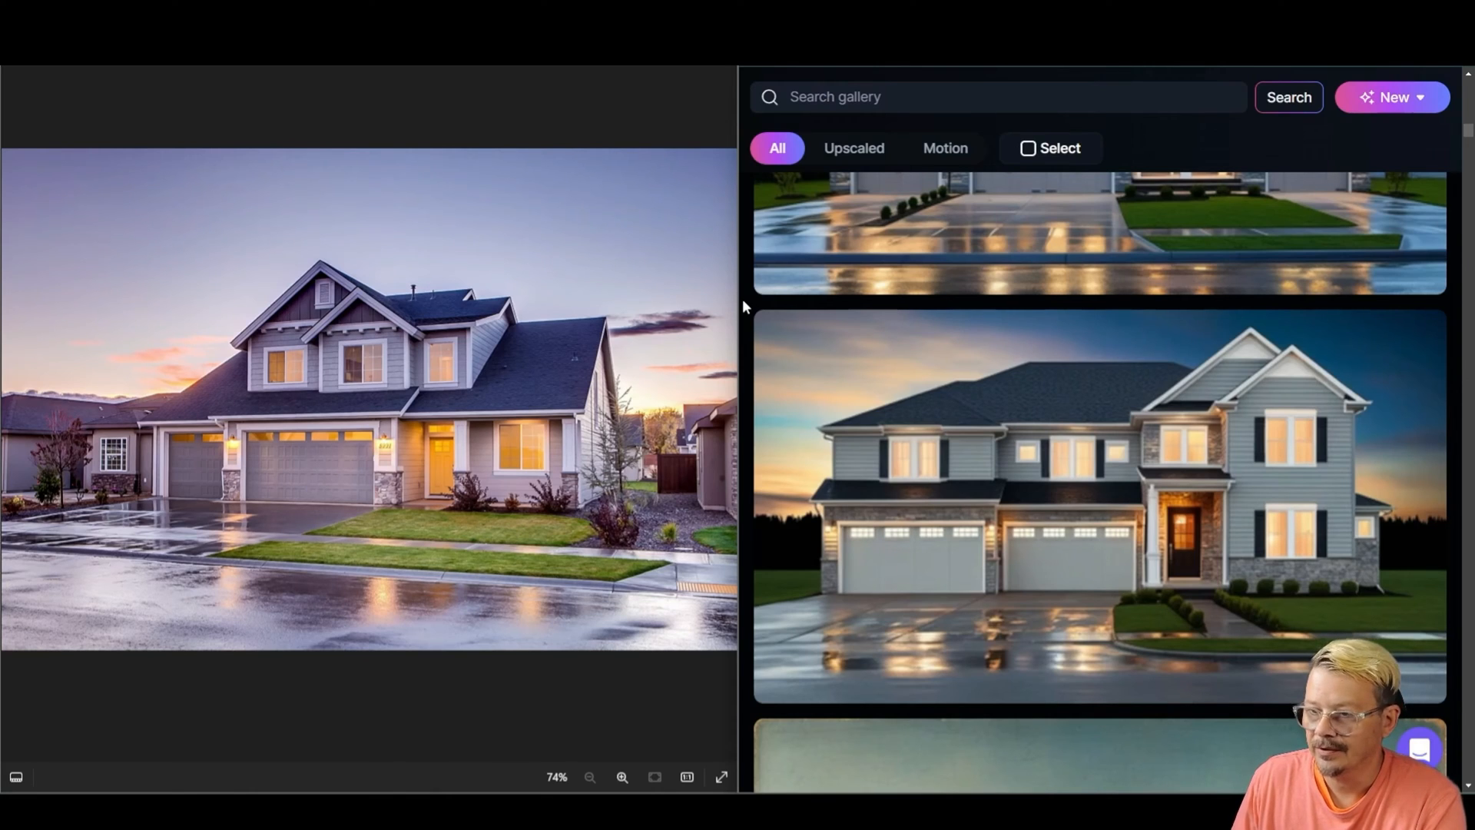
scroll(down, 3)
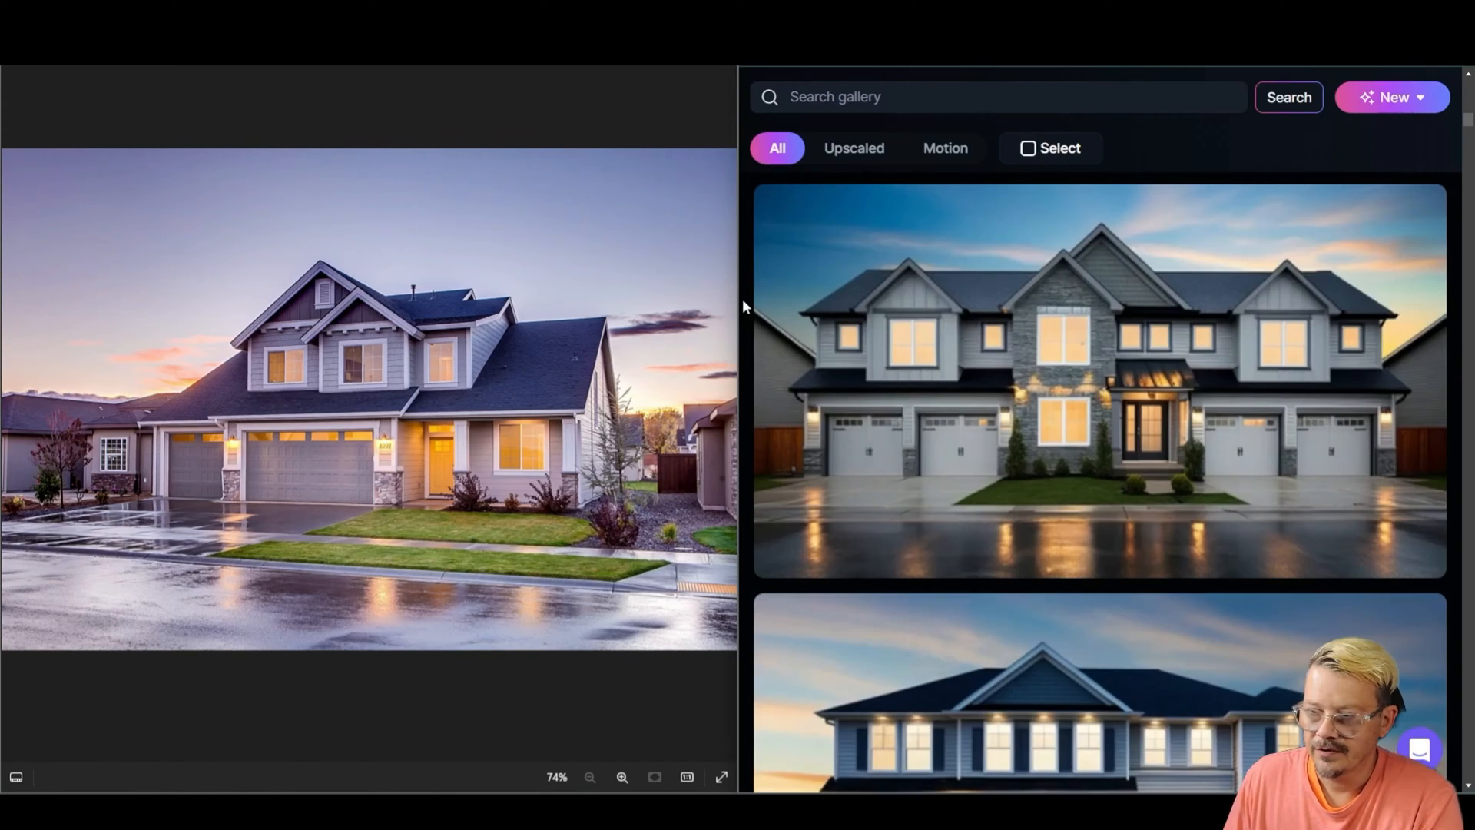
scroll(down, 3)
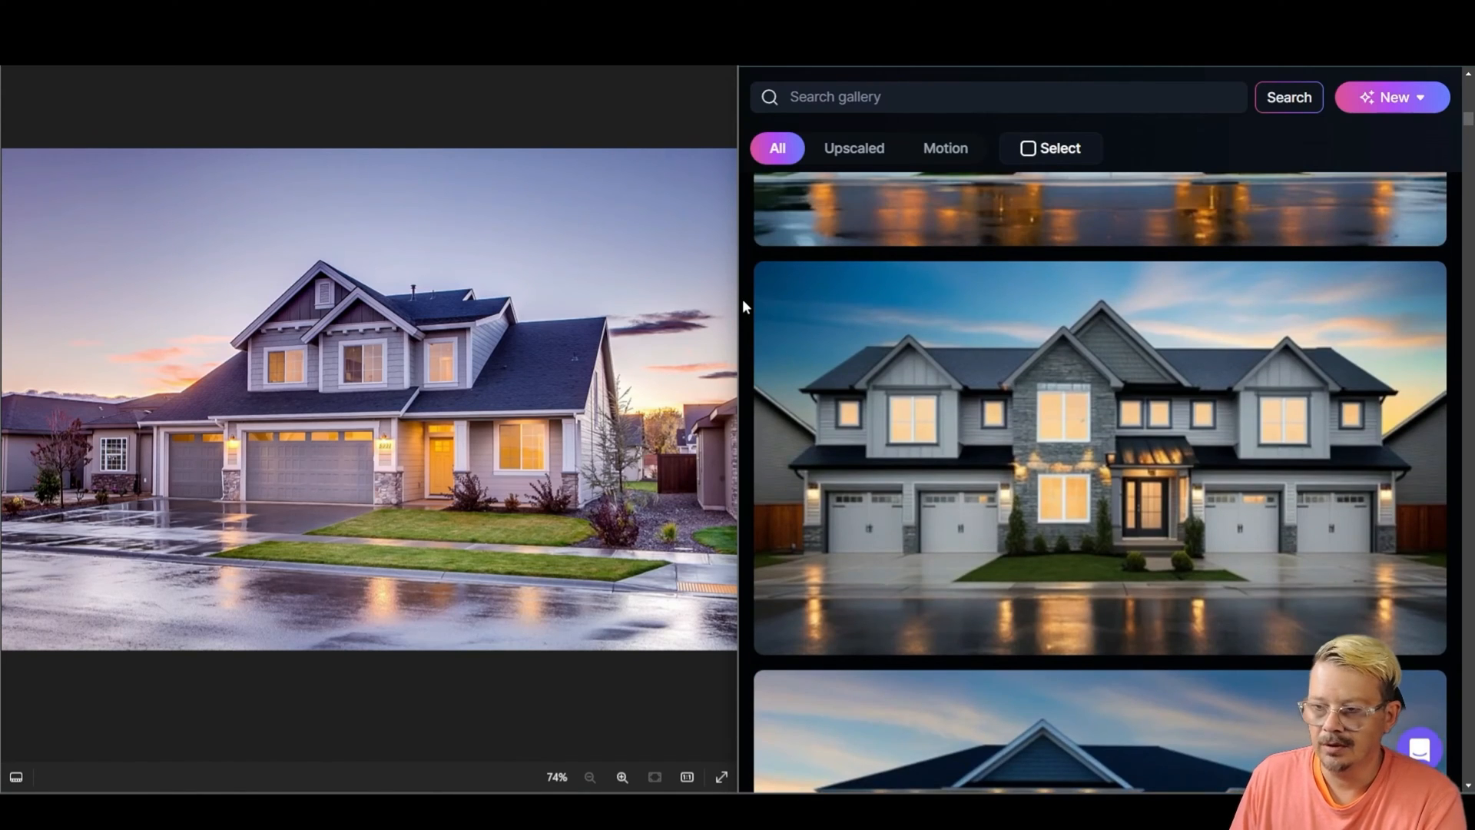
scroll(down, 3)
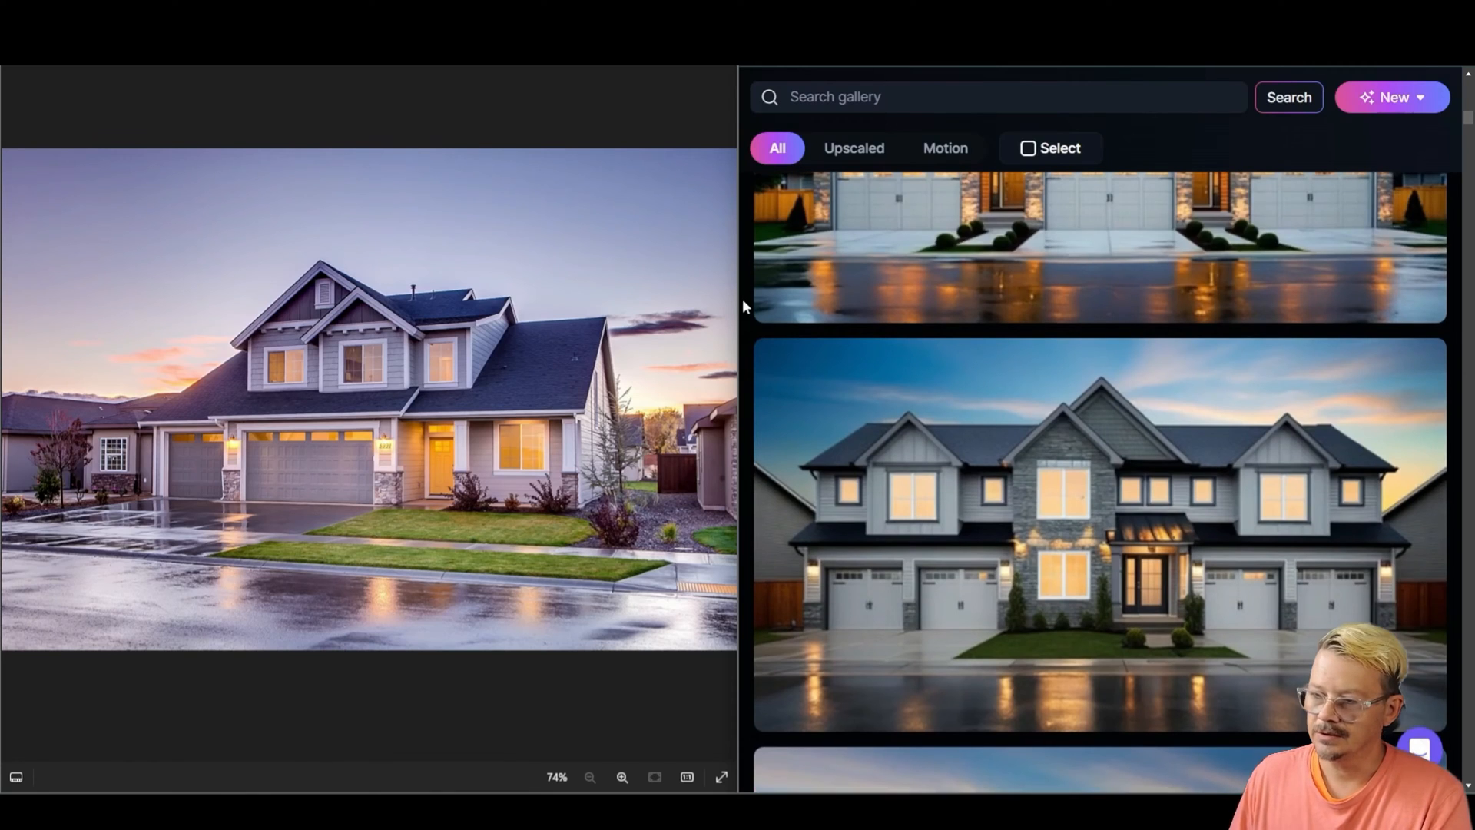
scroll(down, 3)
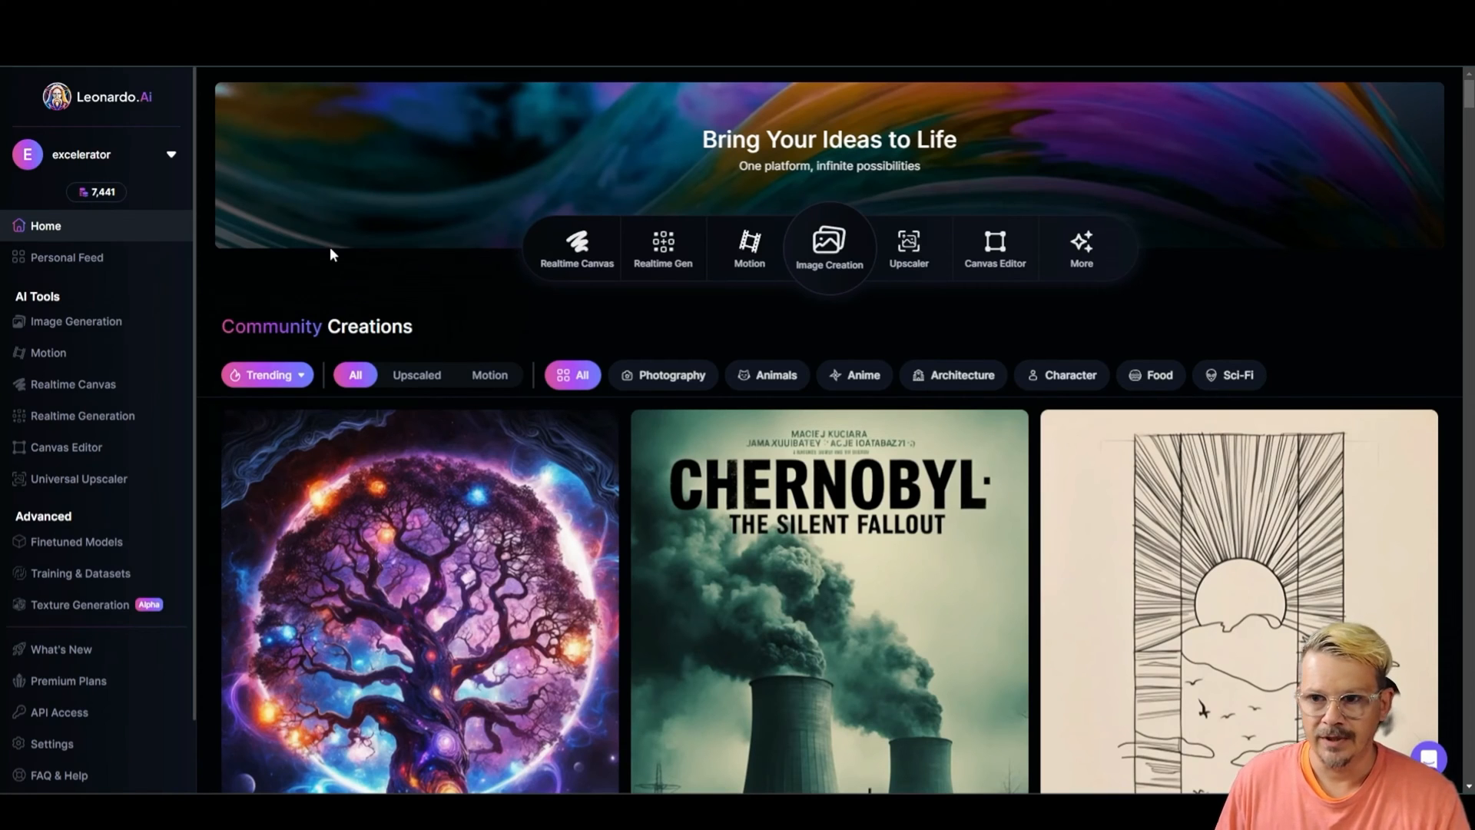
From Image Creation, start Describe With AI via the prompt assistance menu.
click(828, 247)
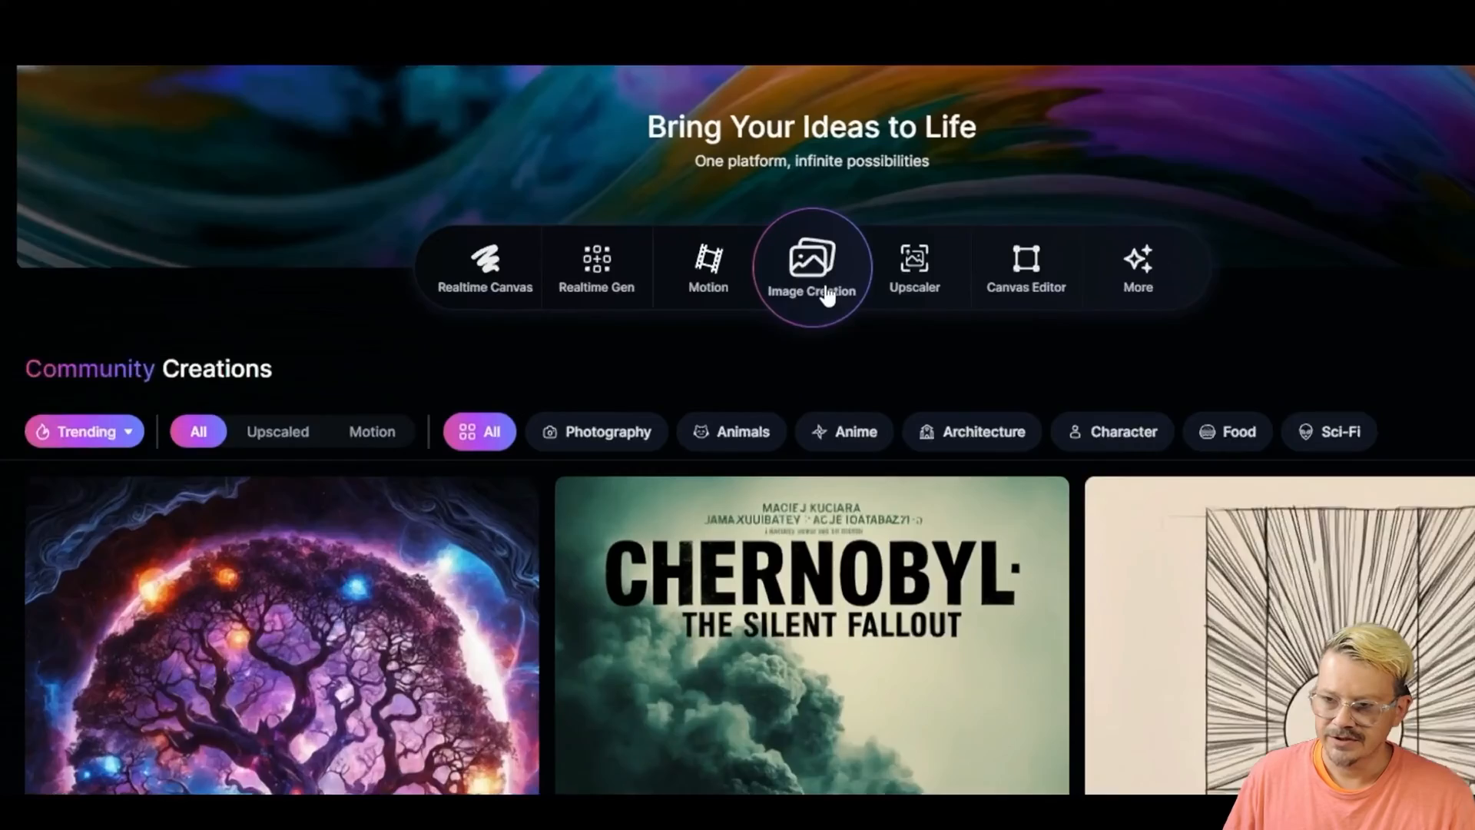
click(810, 265)
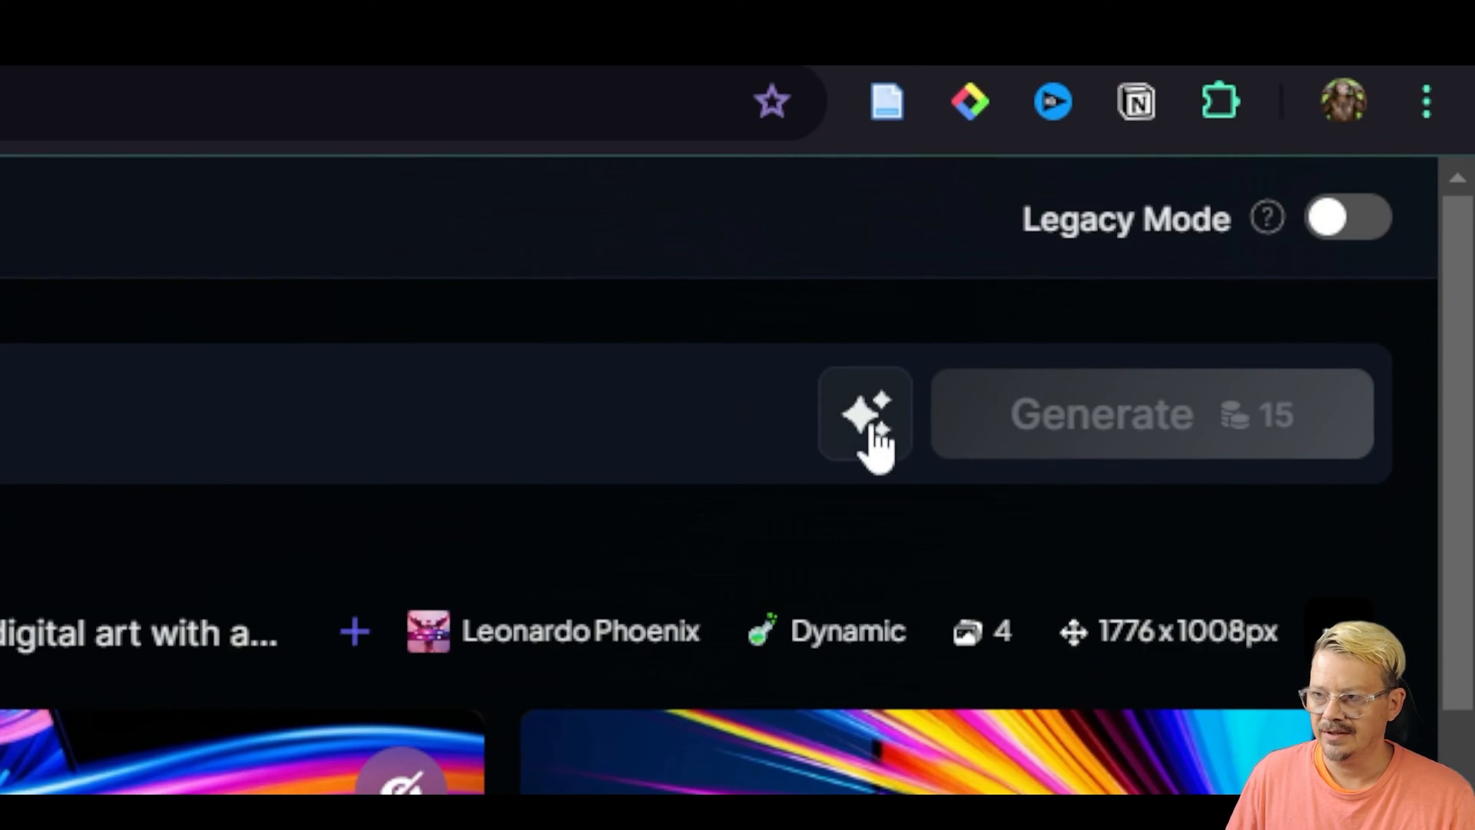
click(865, 413)
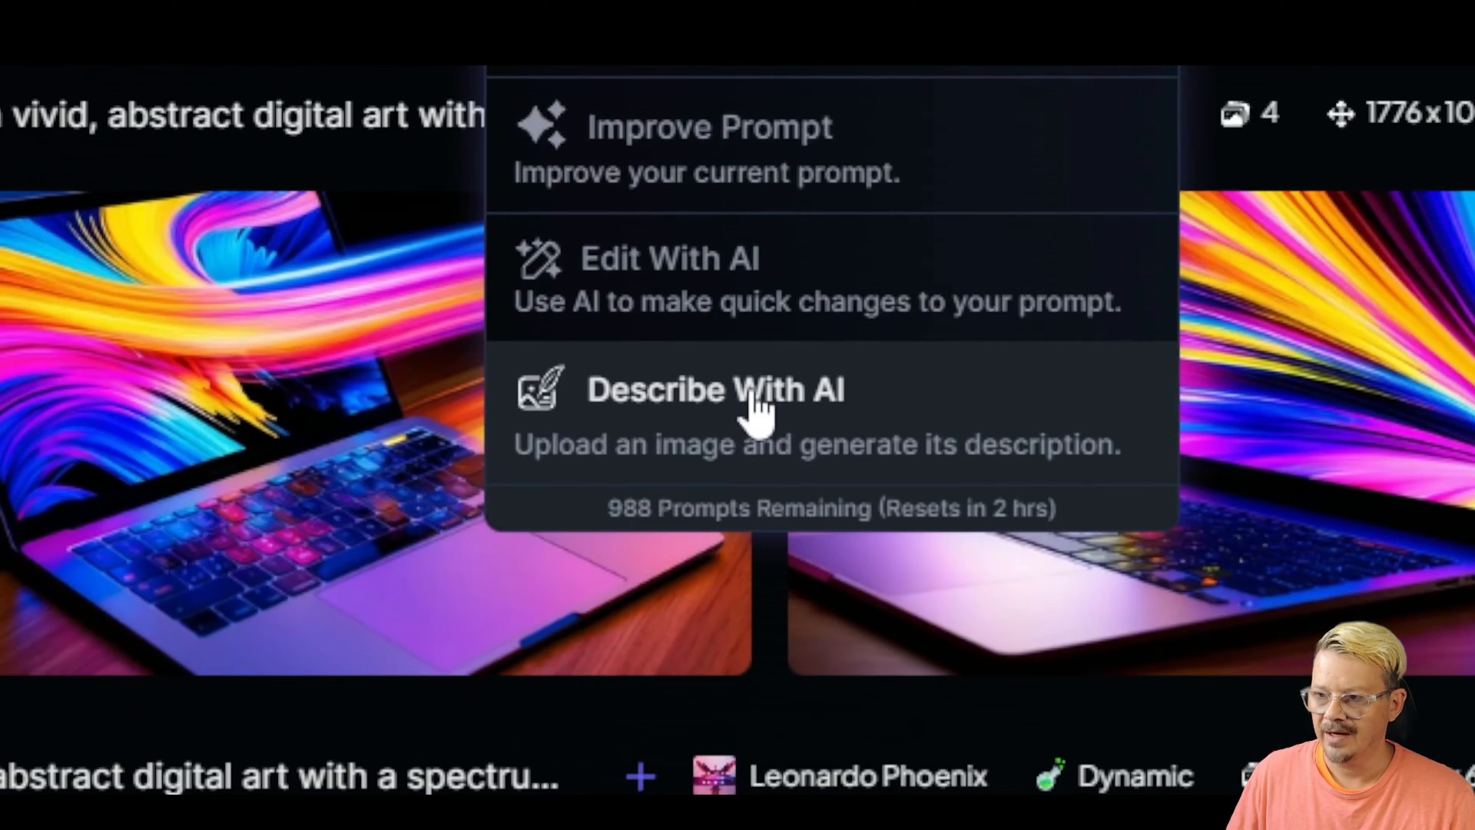
click(714, 388)
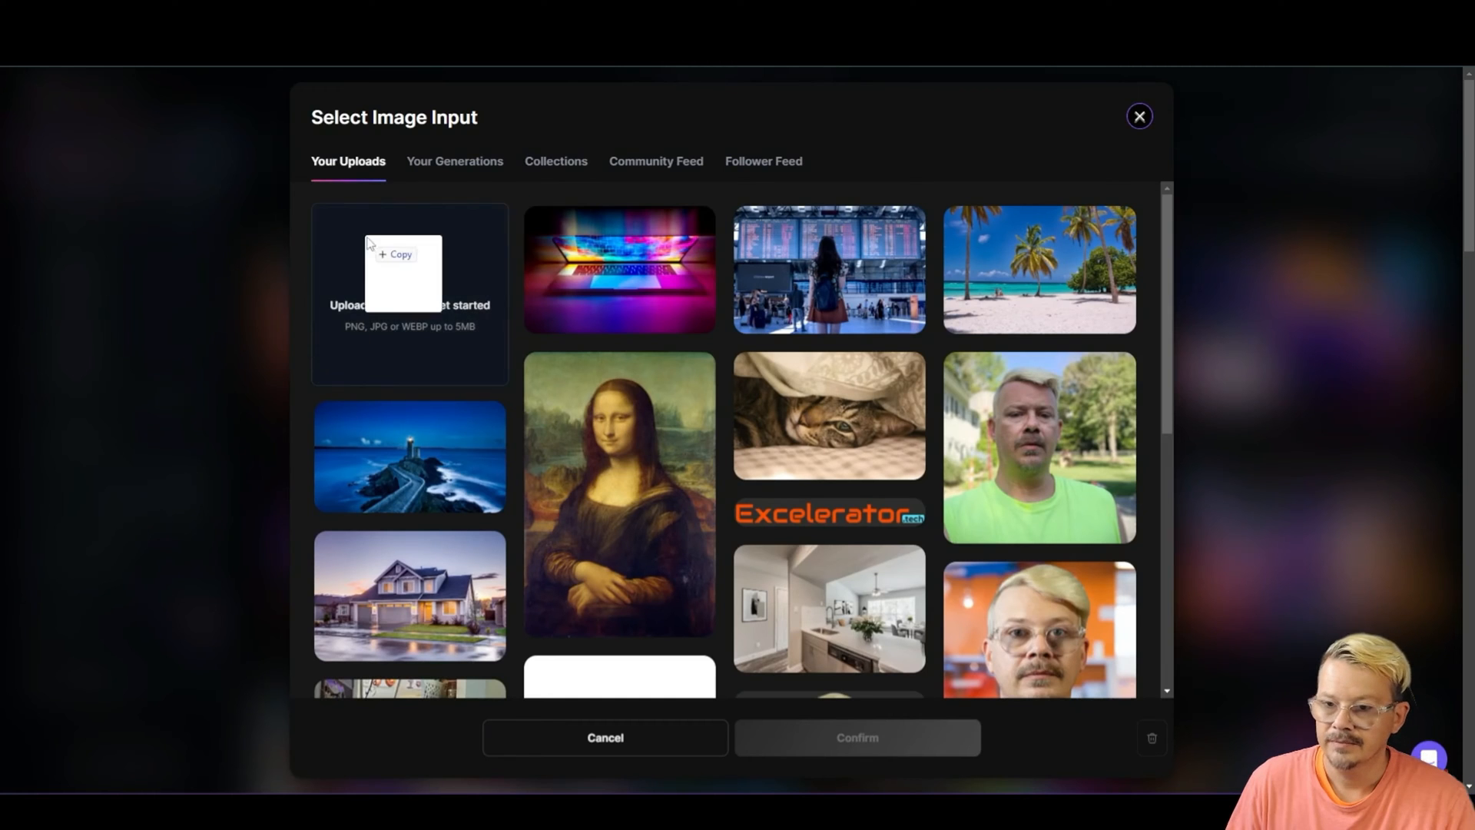
Select the group photo so AI writes its industrial-room description into the prompt.
click(1138, 116)
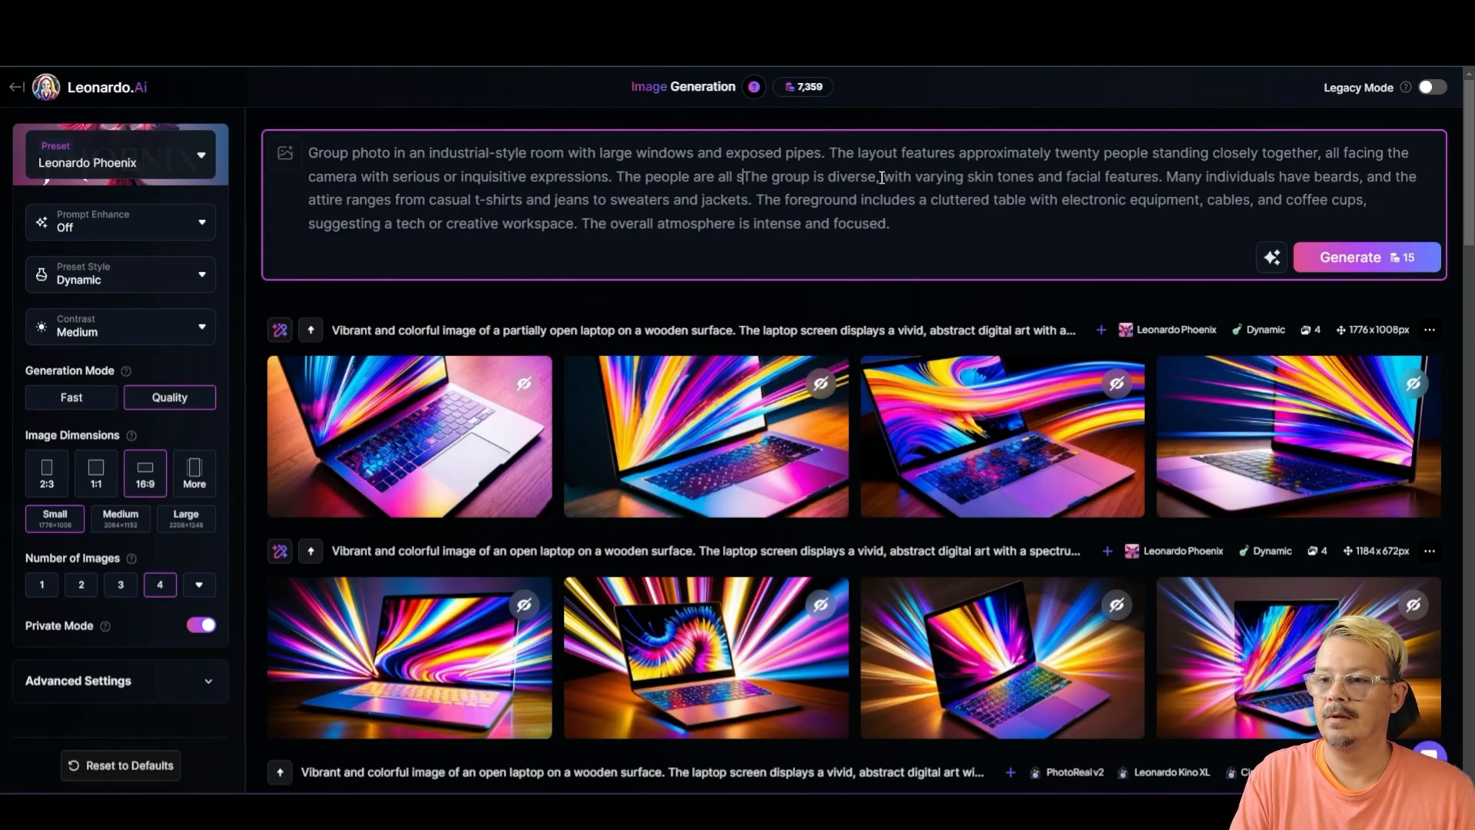
Edit the group-photo prompt to say the people are all senior citizens aged 70+.
text(senior citizens, aged 70 and above.)
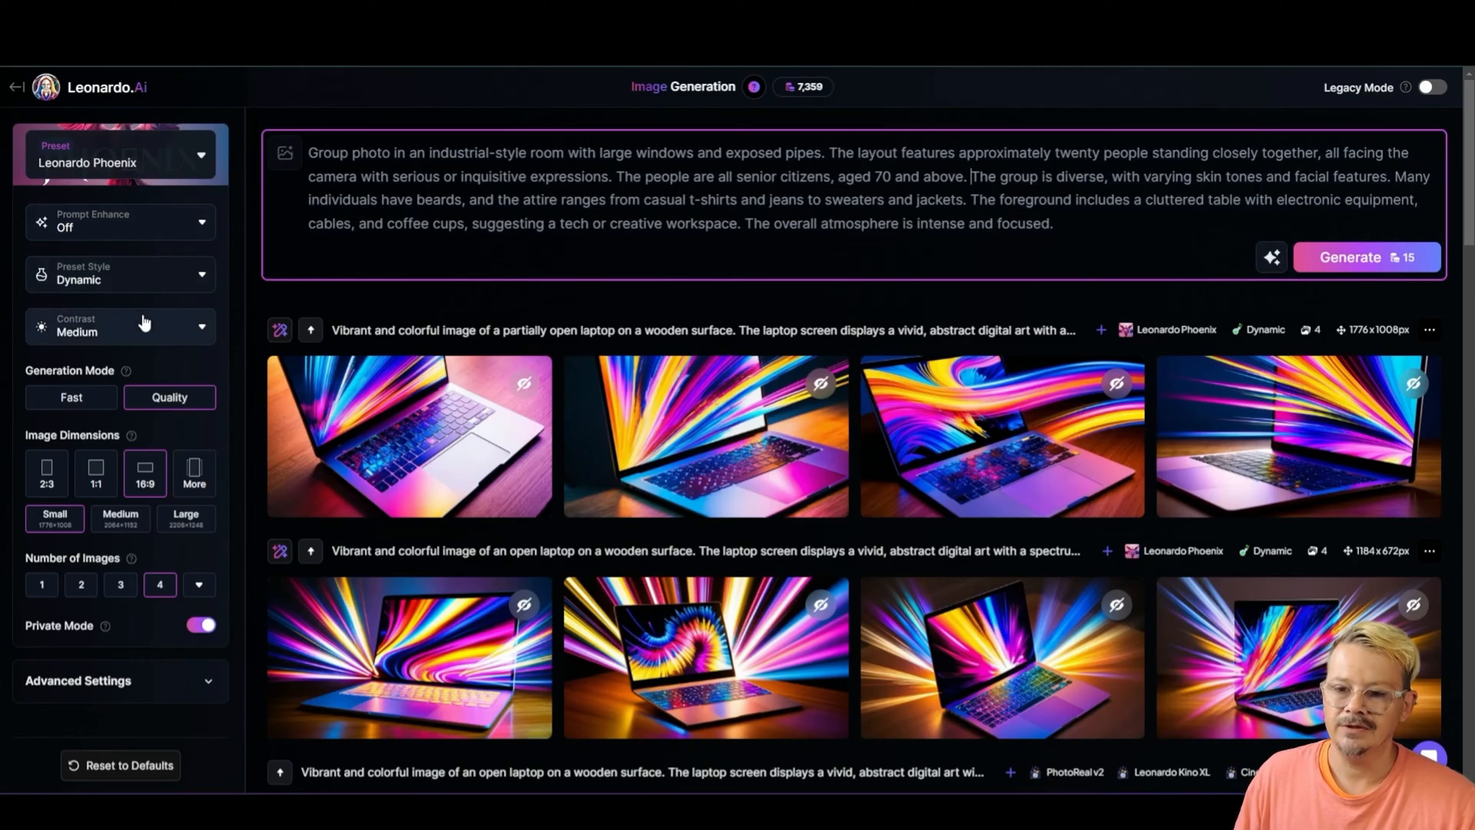
mouse_move(117, 370)
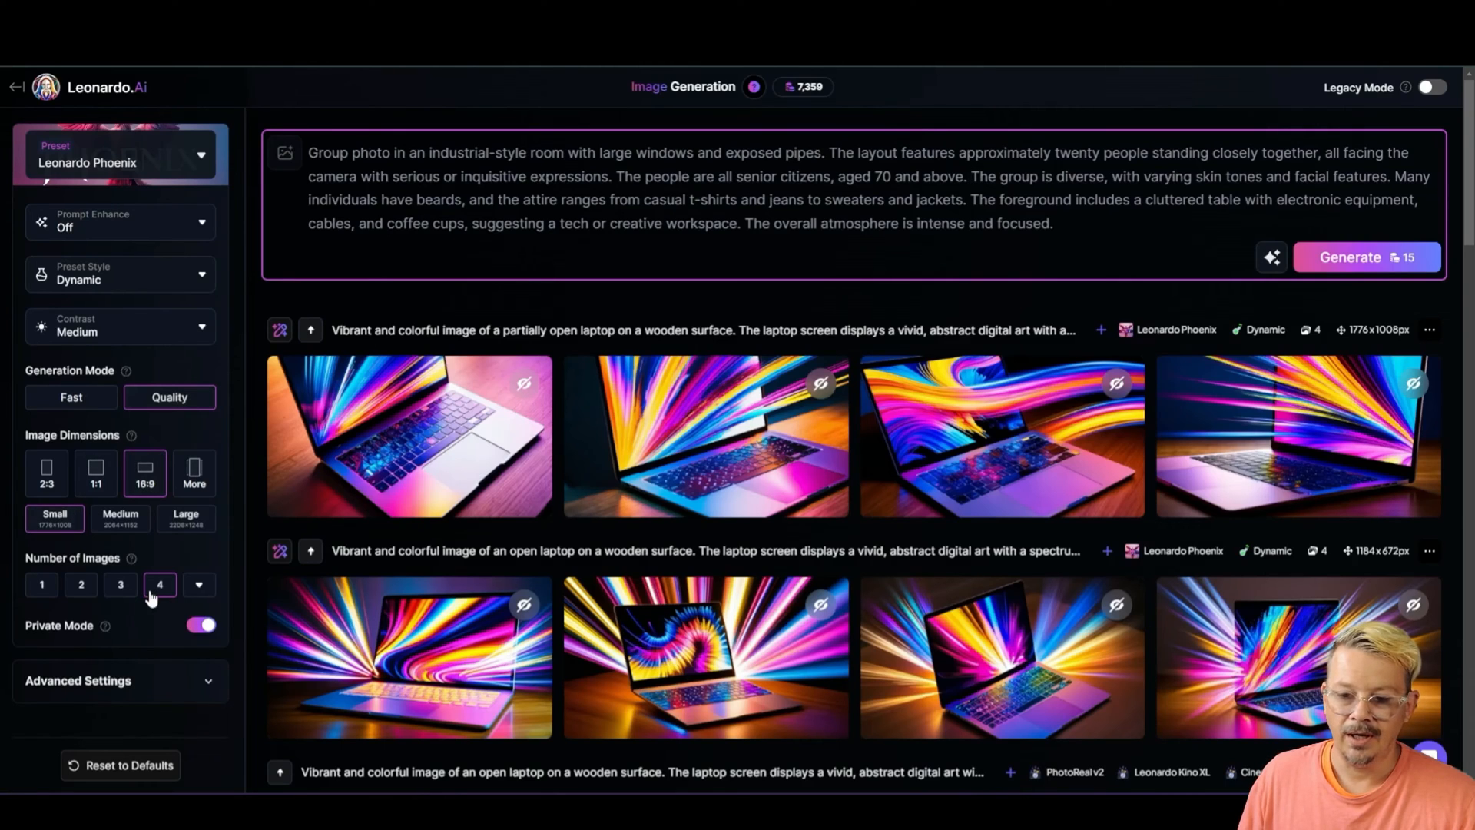
click(1352, 257)
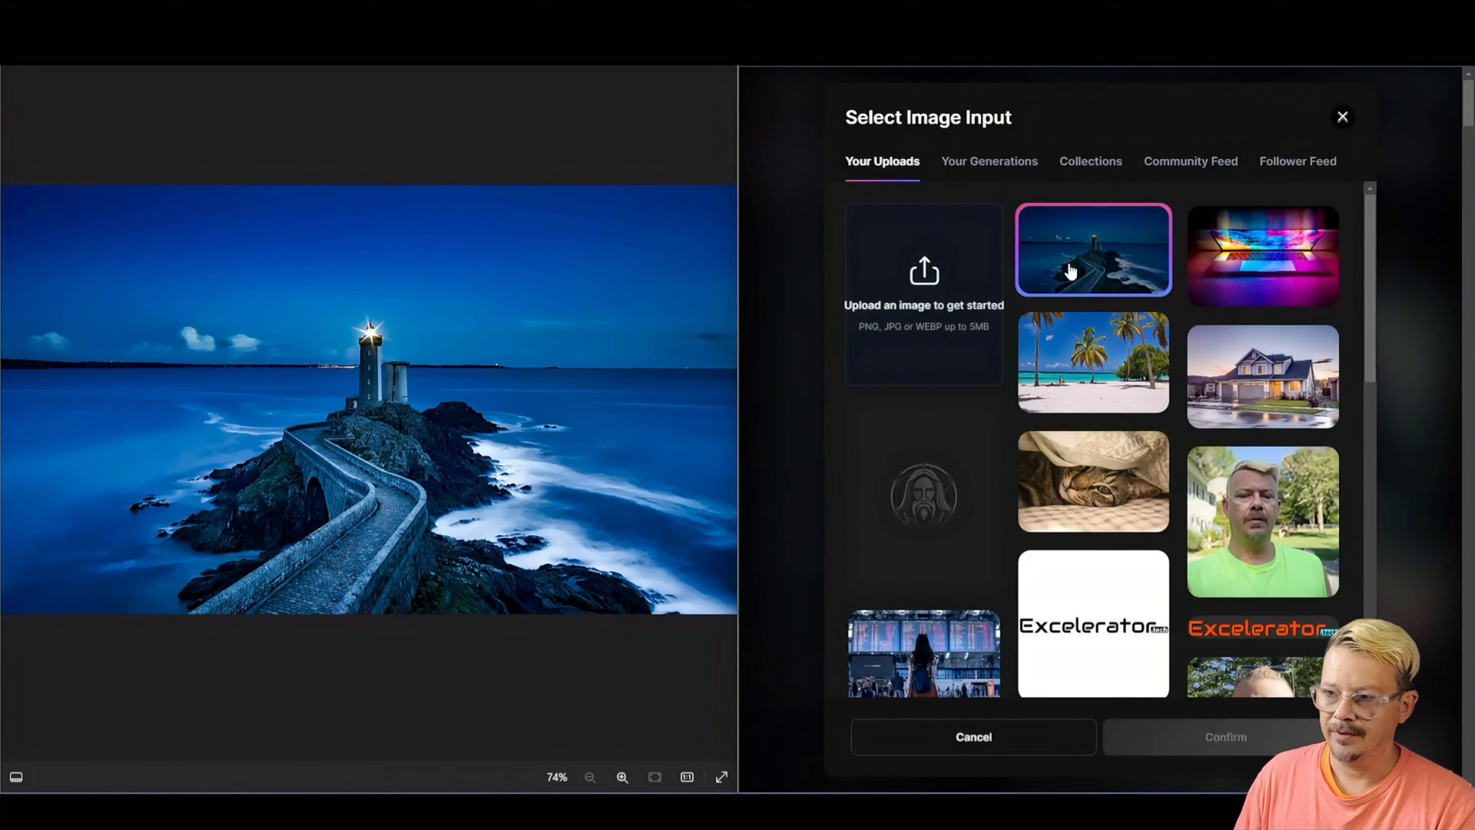
Describe the twilight lighthouse photo with AI and view the next generated lighthouse image.
click(1092, 249)
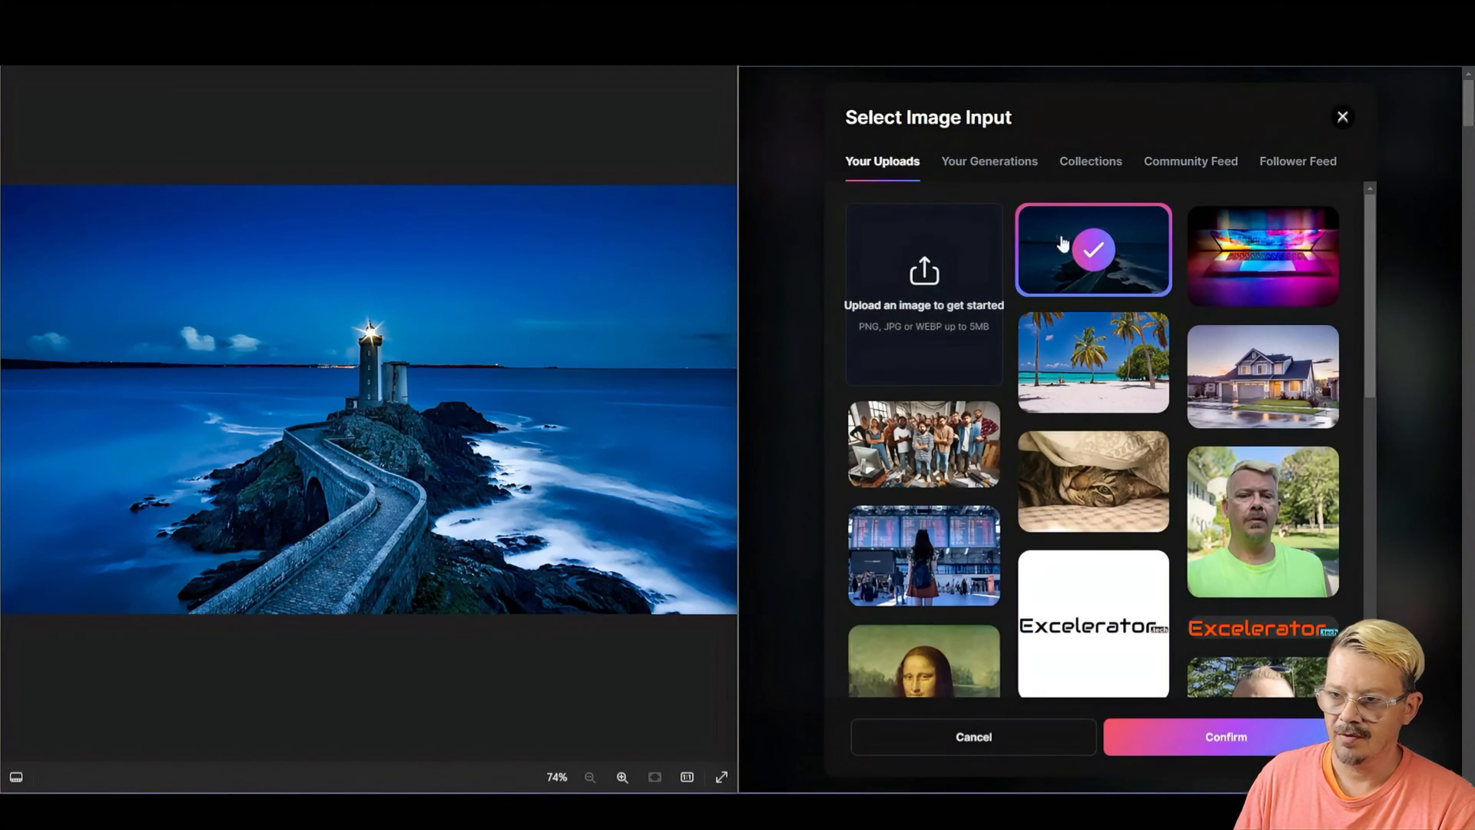
click(1225, 736)
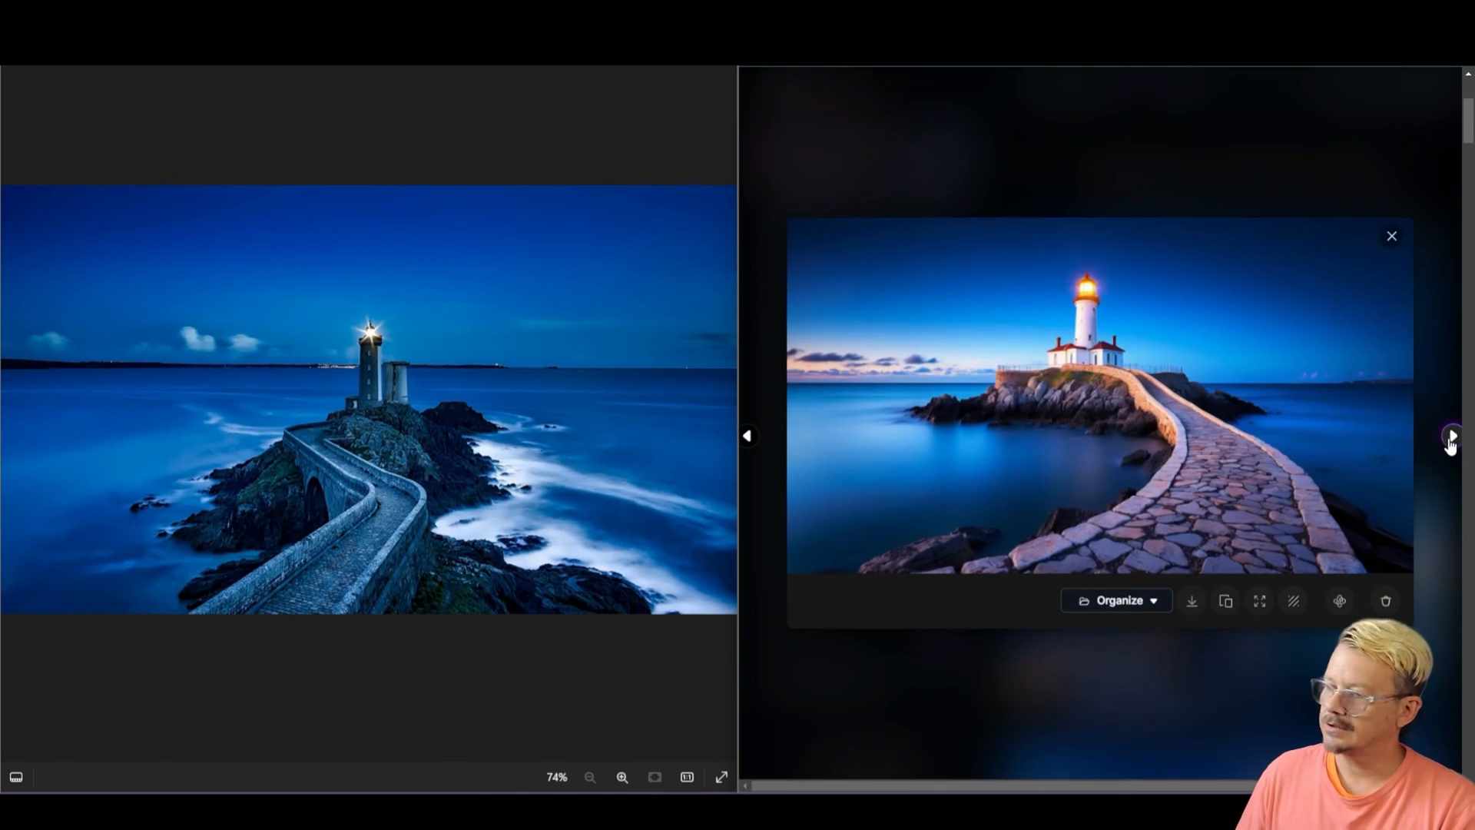
click(1452, 435)
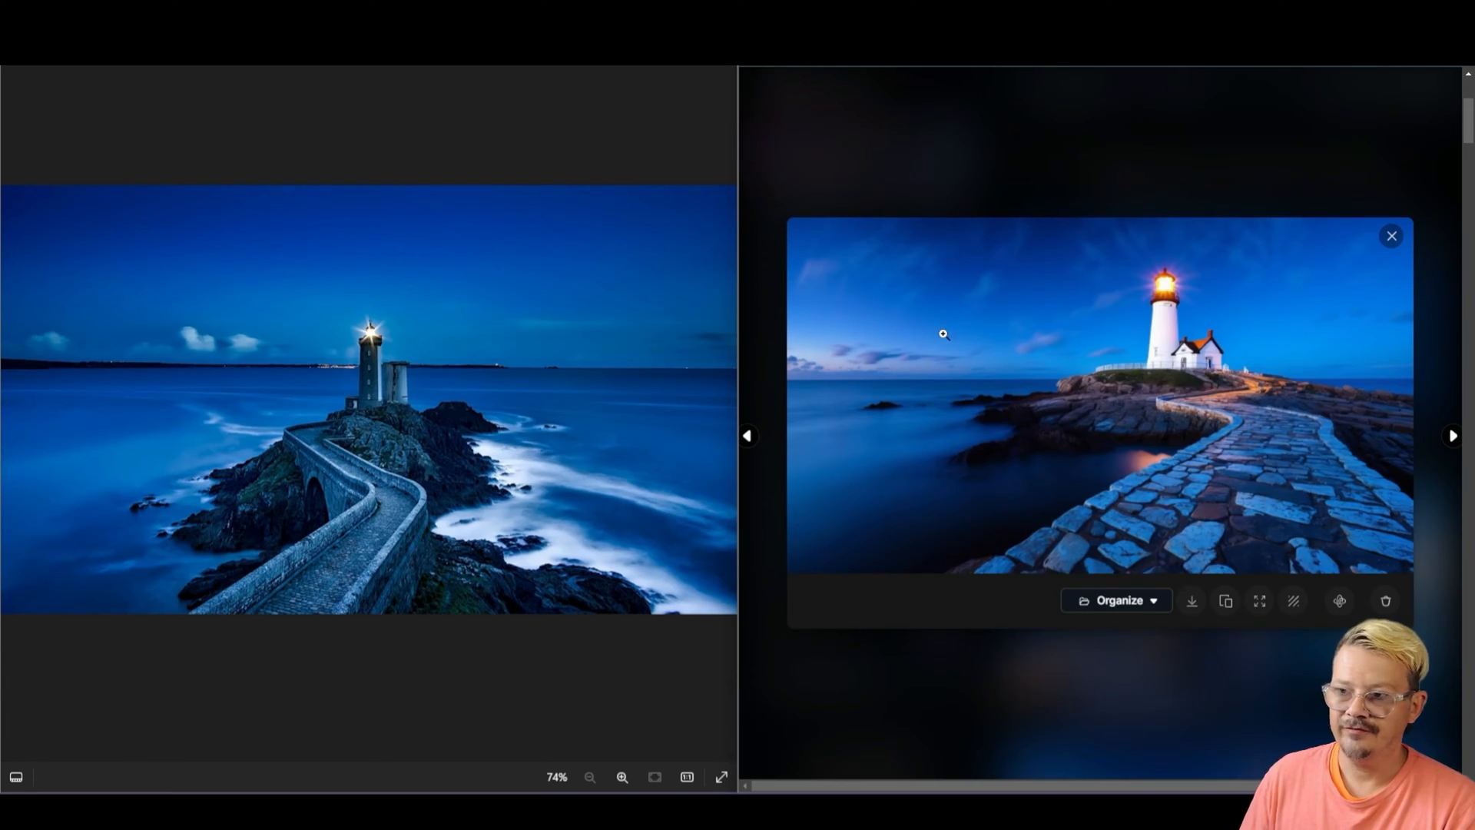
mouse_move(488, 299)
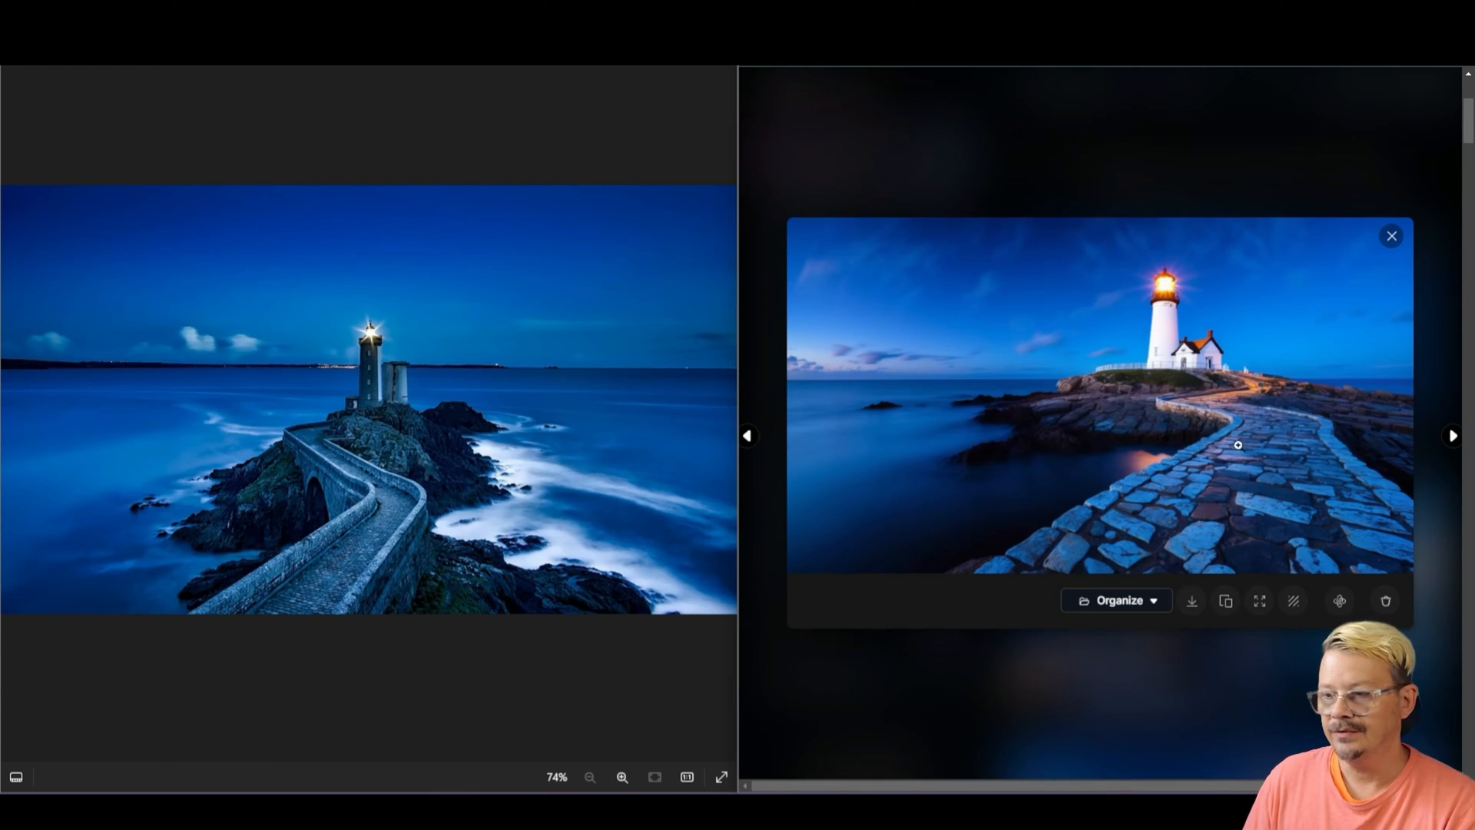
mouse_move(305, 598)
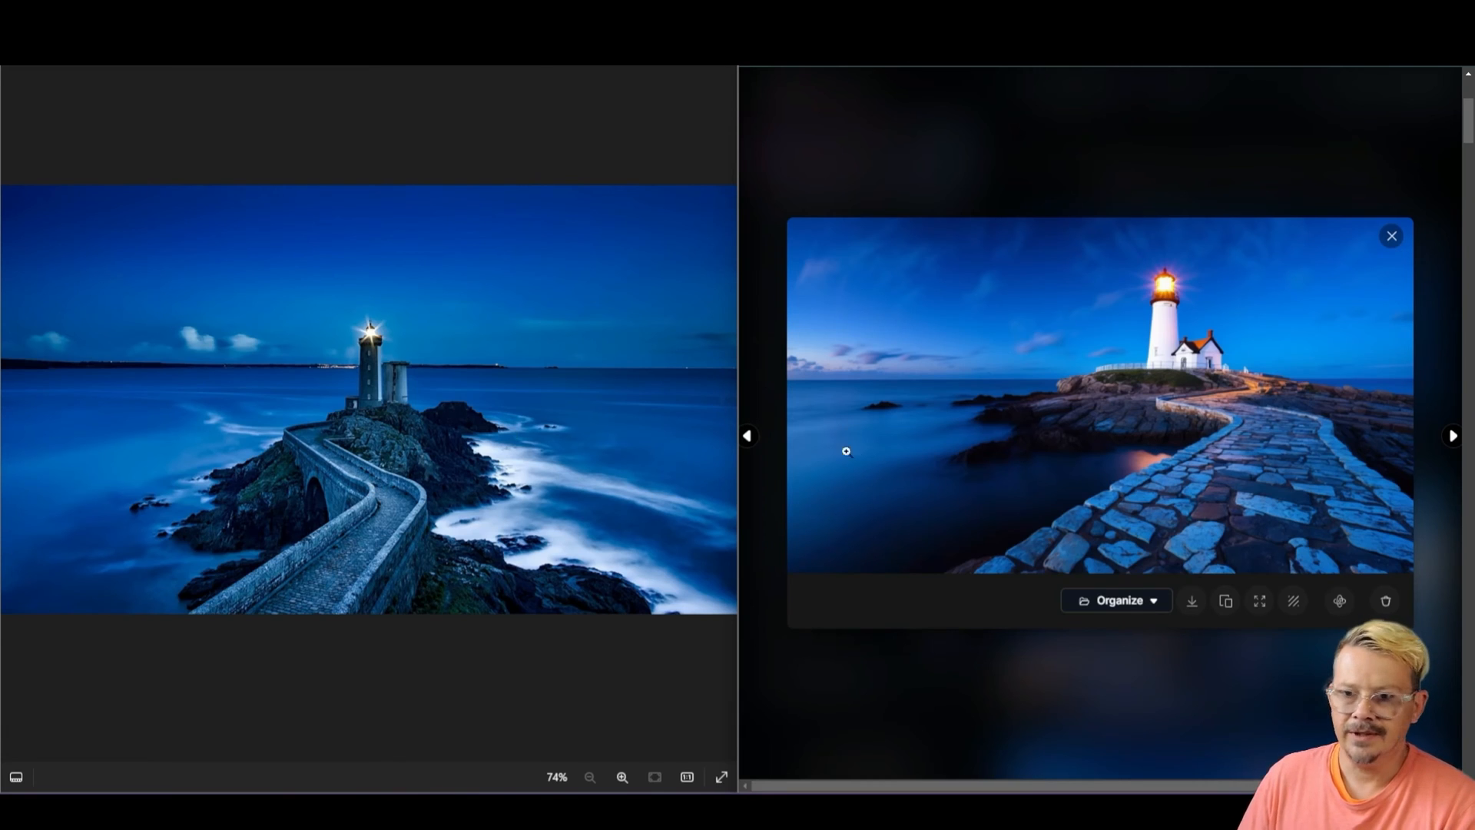
mouse_move(541, 496)
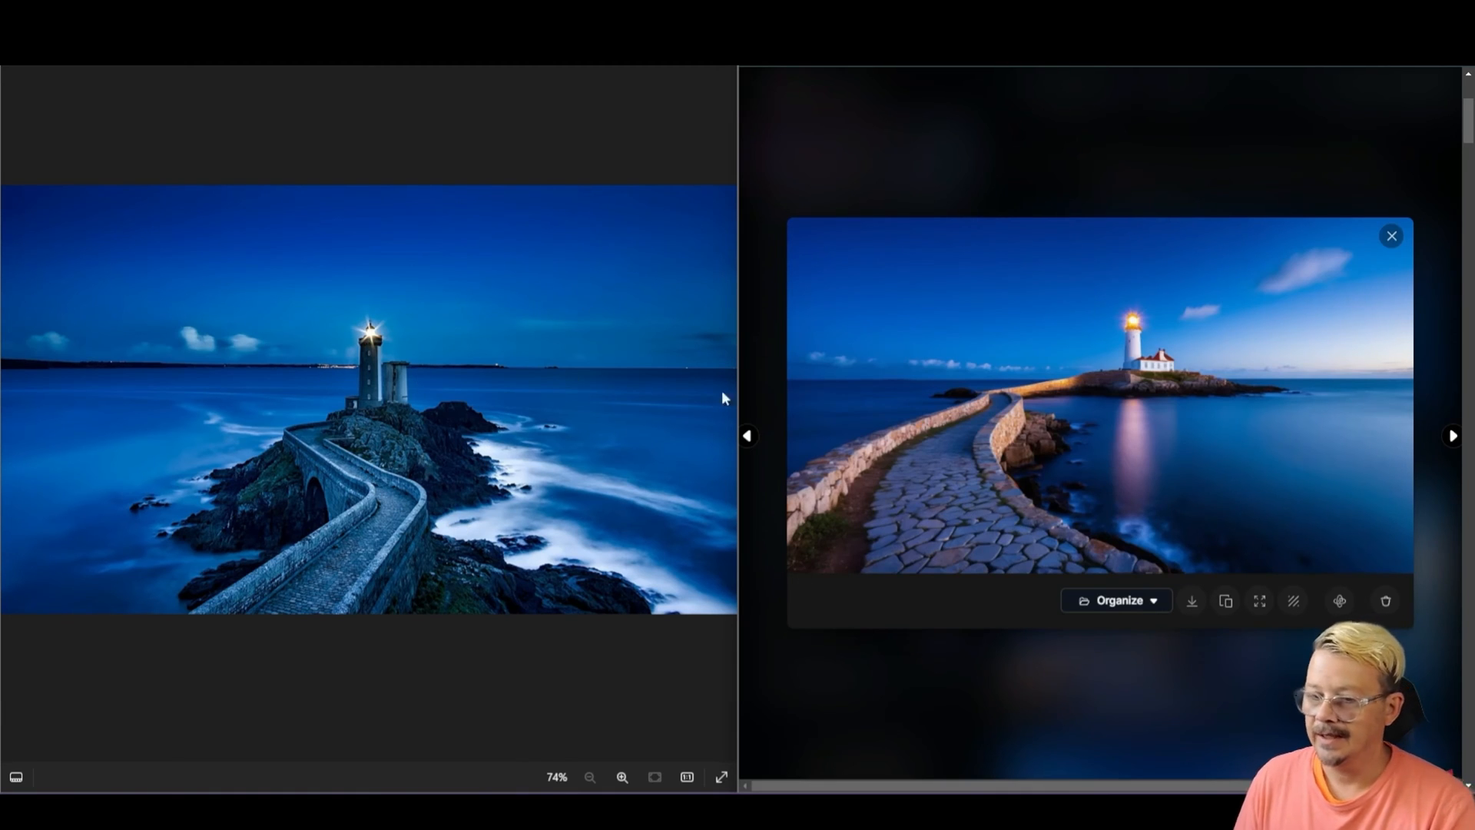
mouse_move(311, 596)
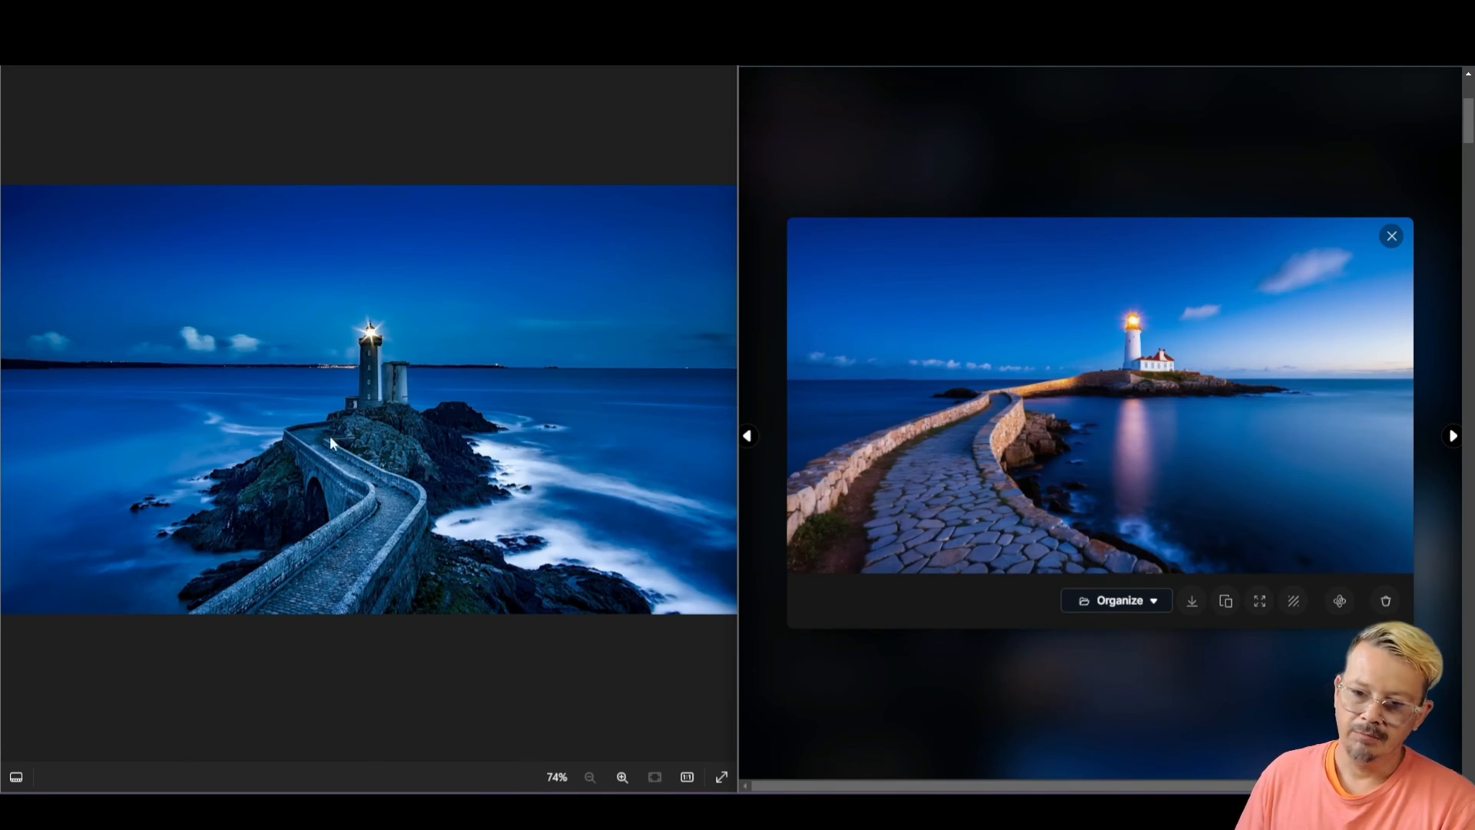
mouse_move(326, 425)
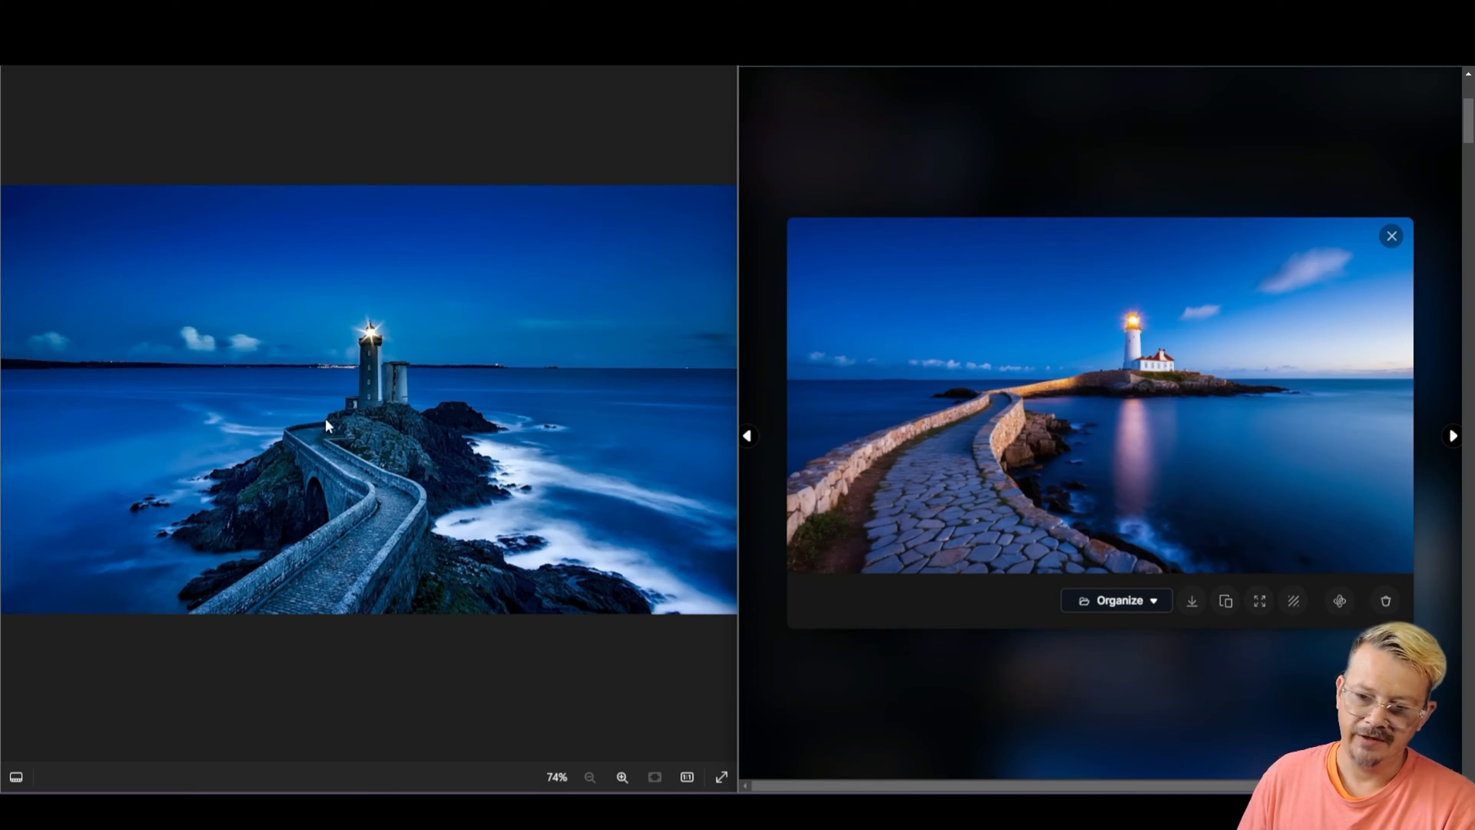
mouse_move(367, 573)
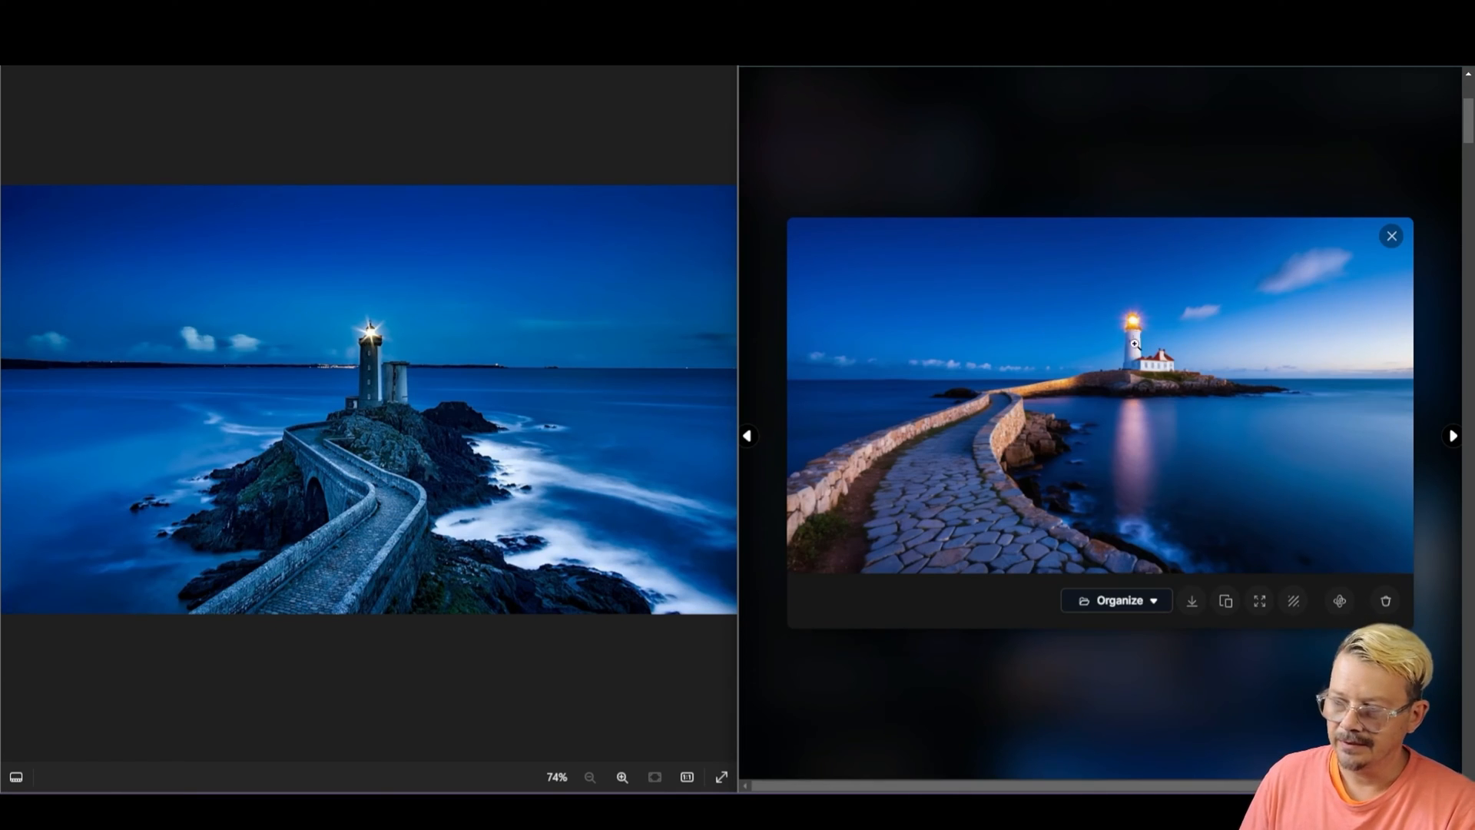
mouse_move(1106, 379)
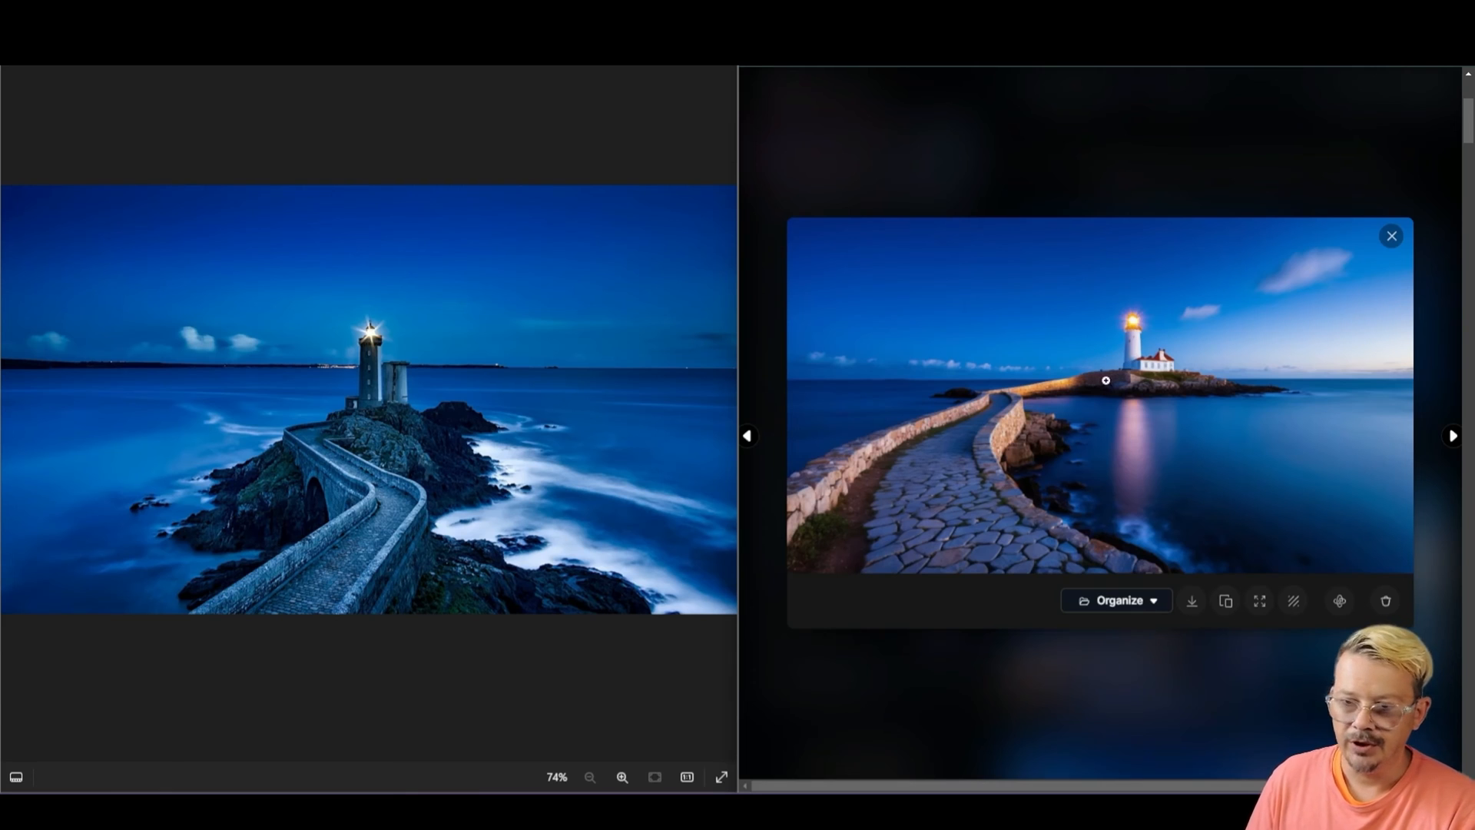
mouse_move(1112, 351)
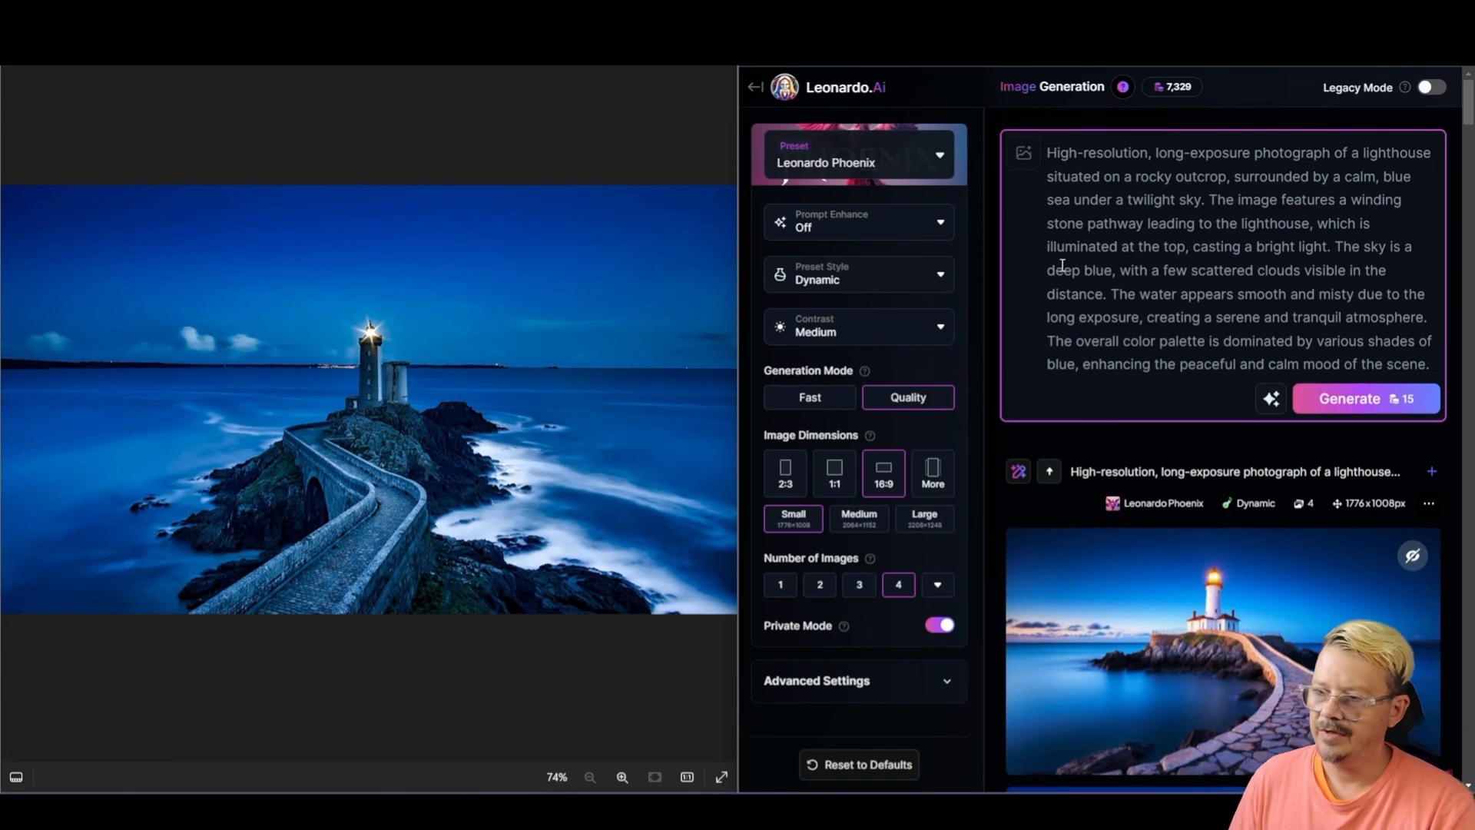
Replace 'blue' with 'pink' in the prompt's deep-blue sky description.
double_click(1095, 271)
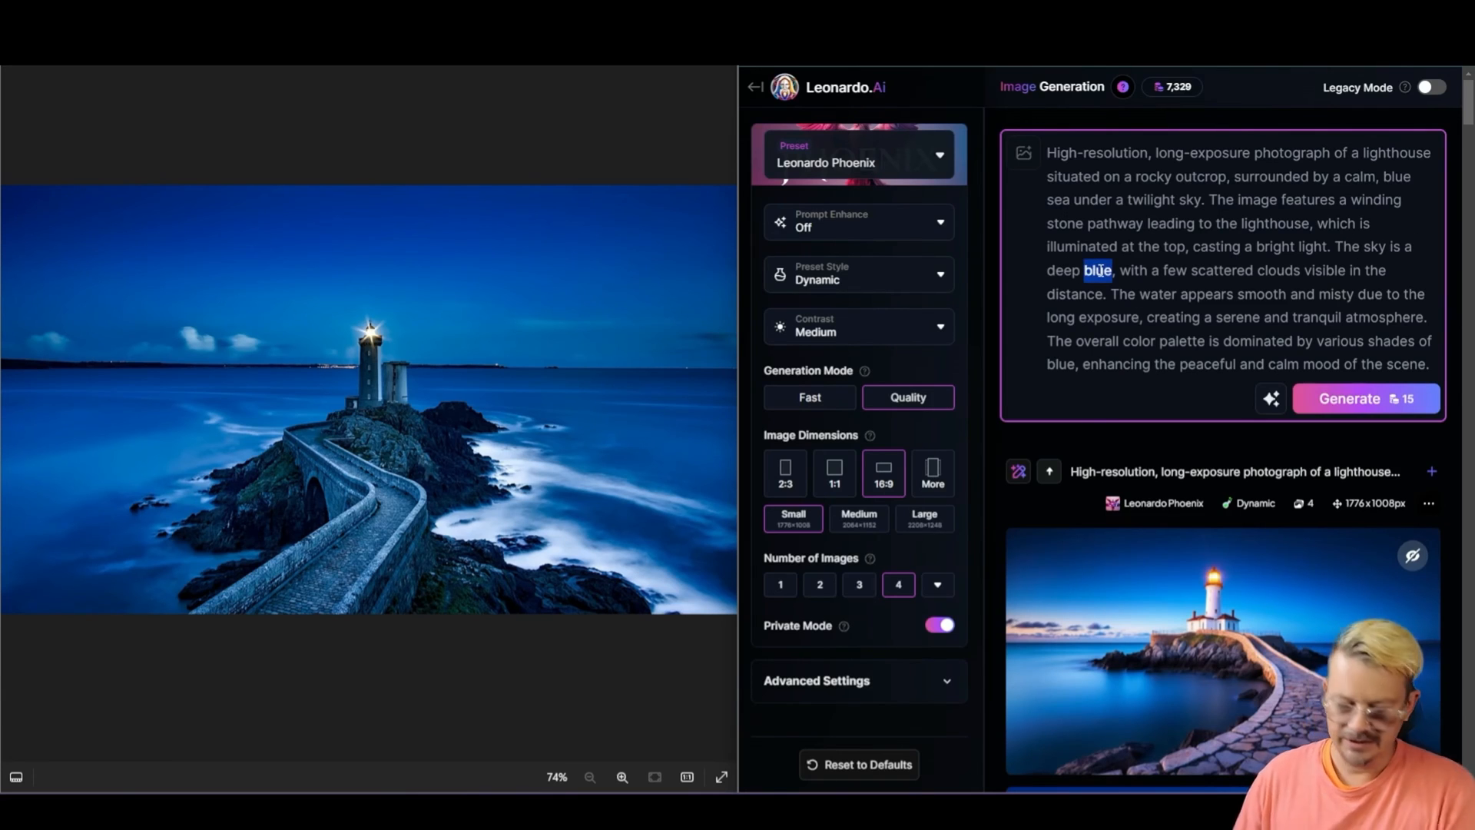
text(pink)
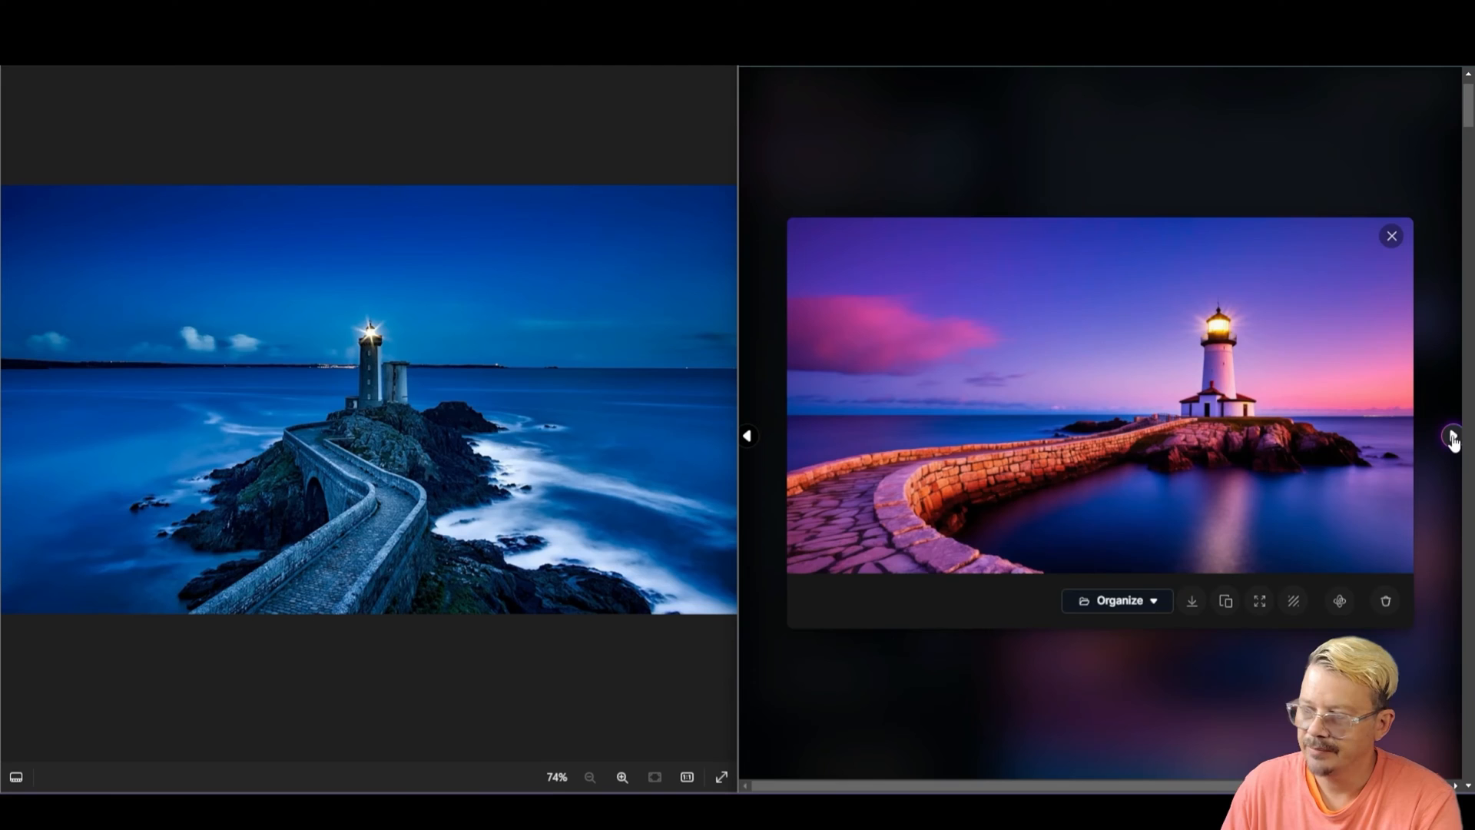
Cycle through two more pink-sky lighthouse results in the comparison view.
click(1451, 435)
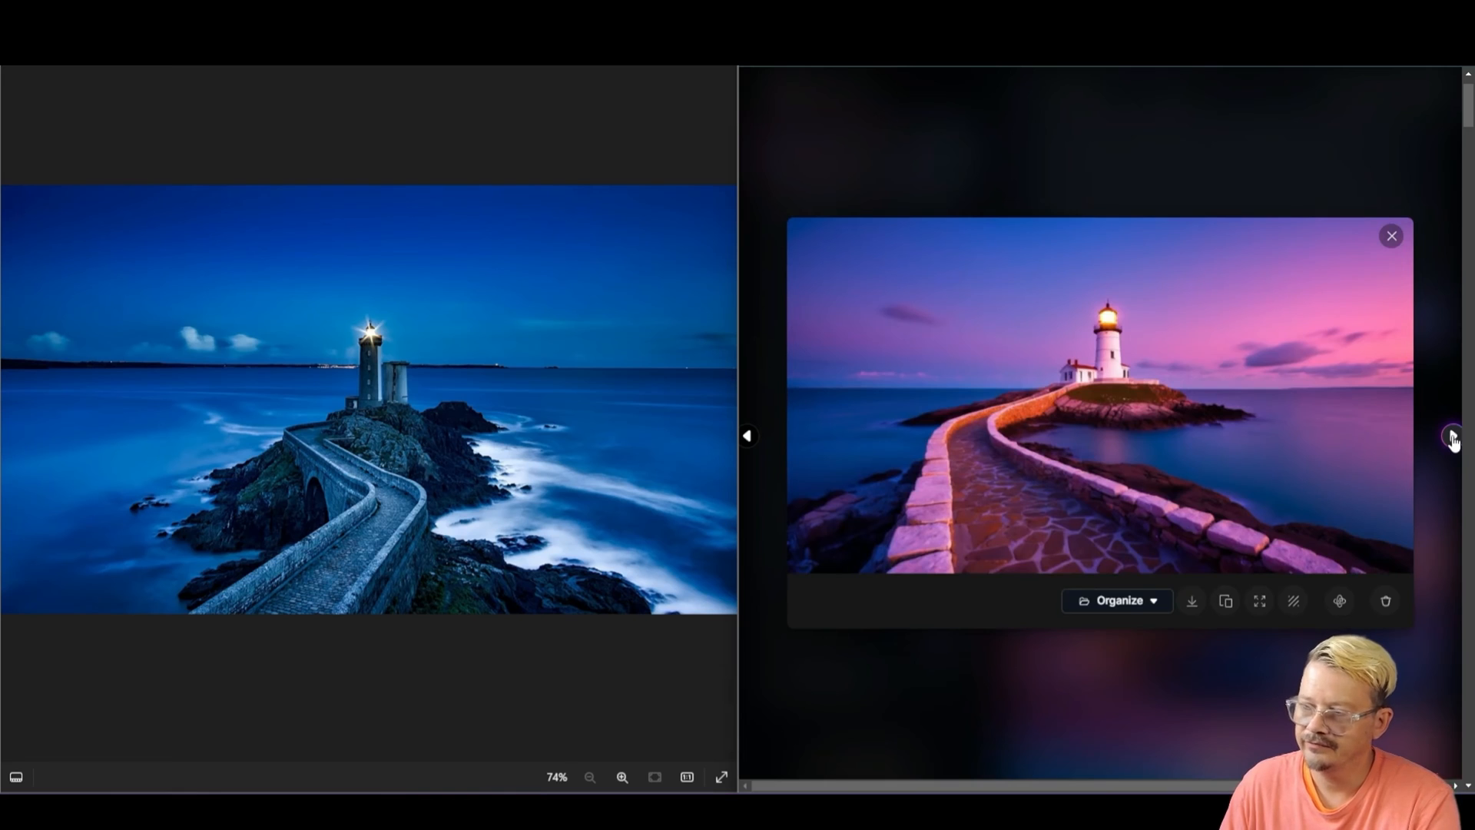
click(1390, 235)
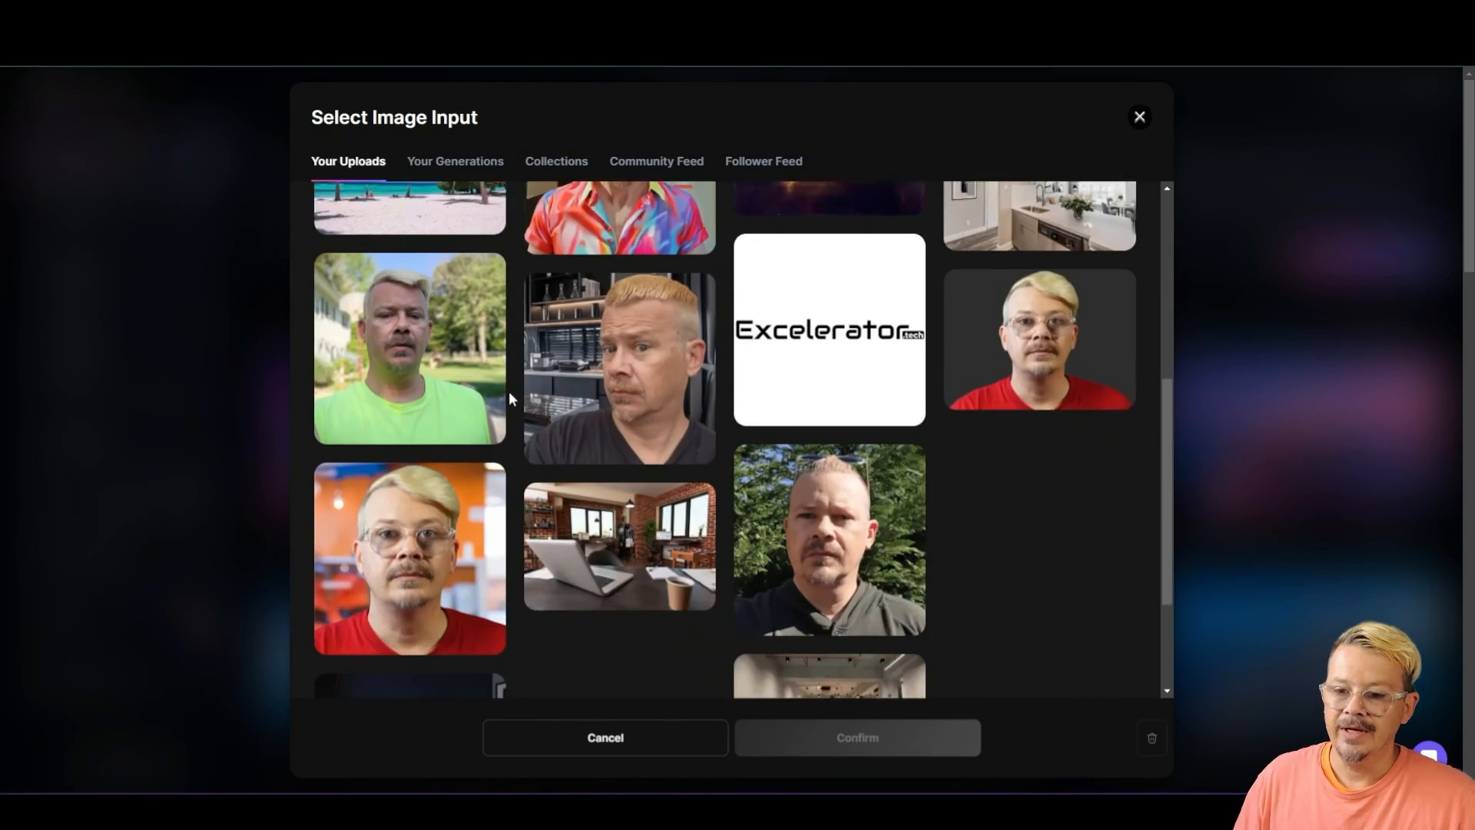
Pick the orange-background portrait from uploads and confirm it for Describe With AI.
click(409, 557)
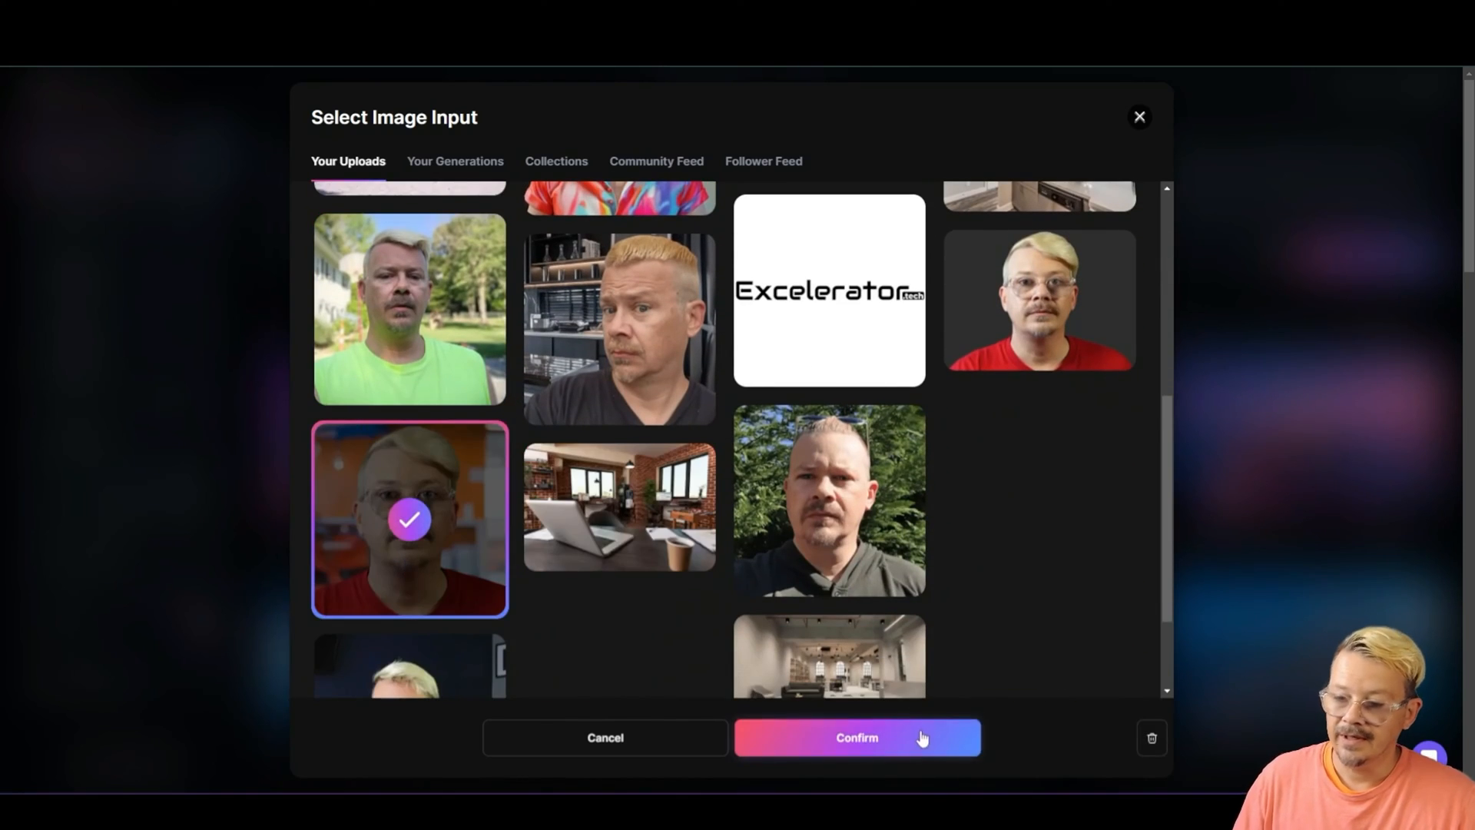
click(856, 736)
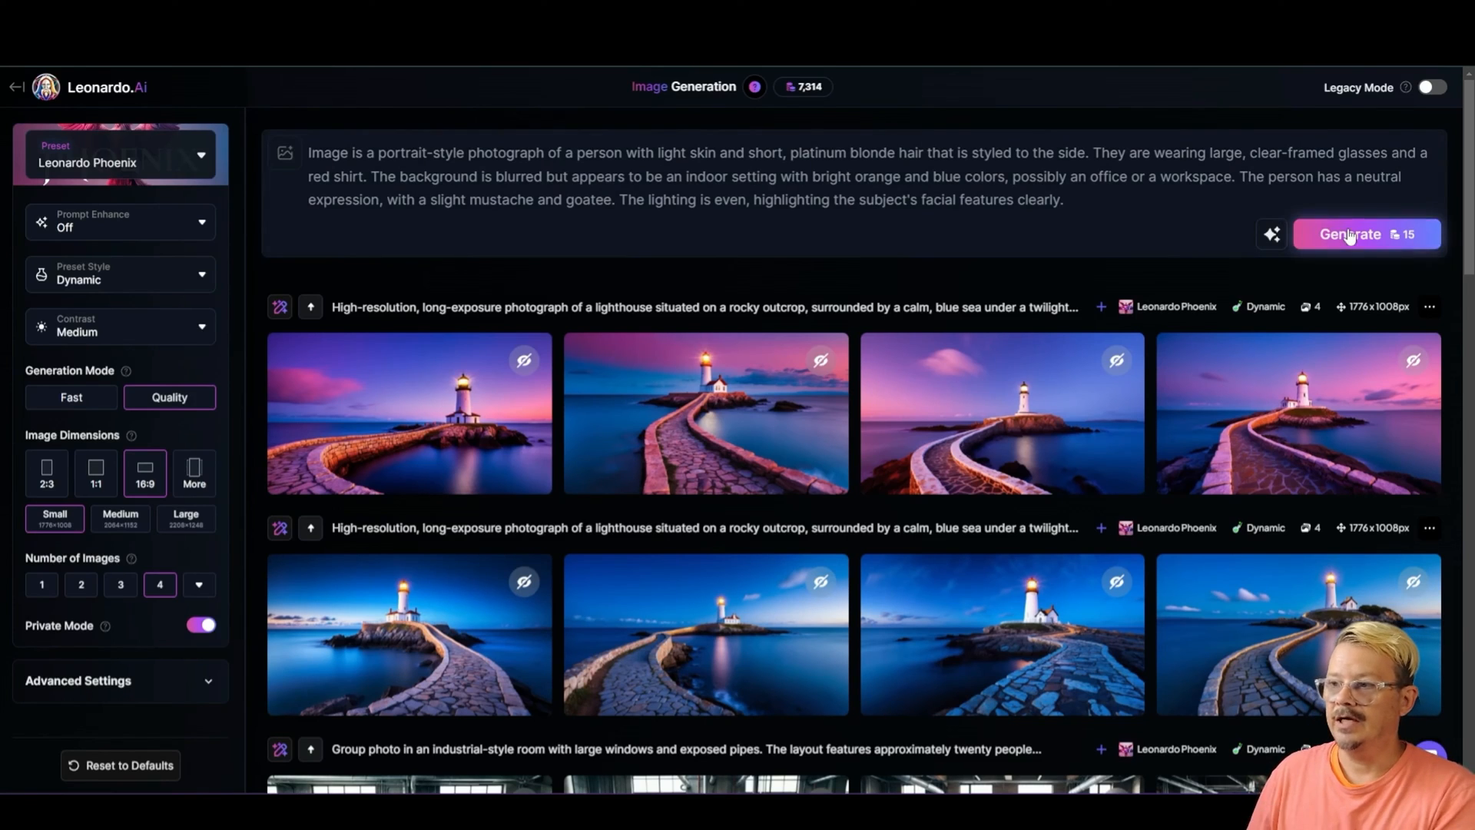
Generate portraits from the AI-written portrait description.
click(1359, 233)
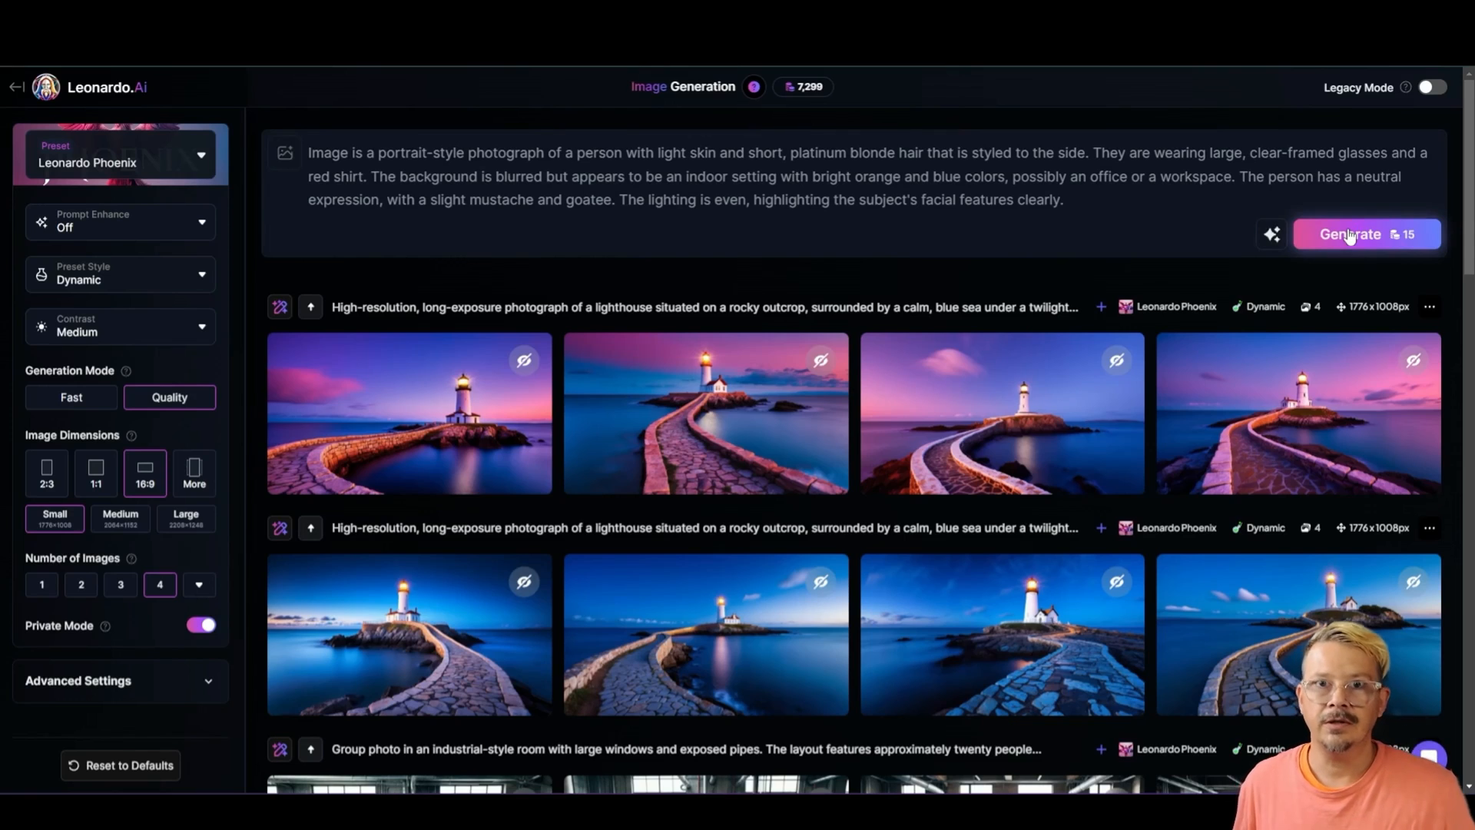
click(1350, 233)
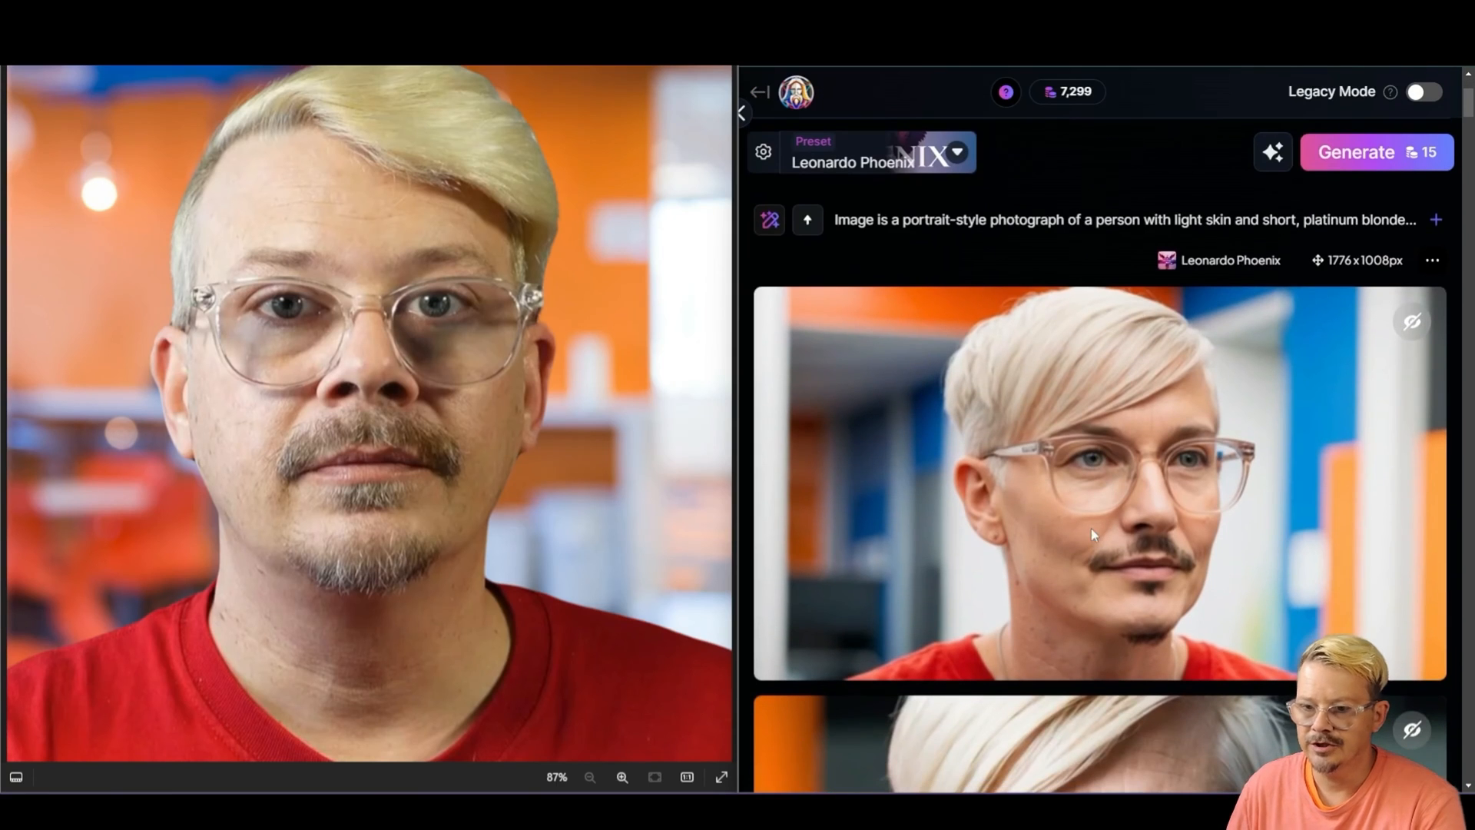
mouse_move(1125, 428)
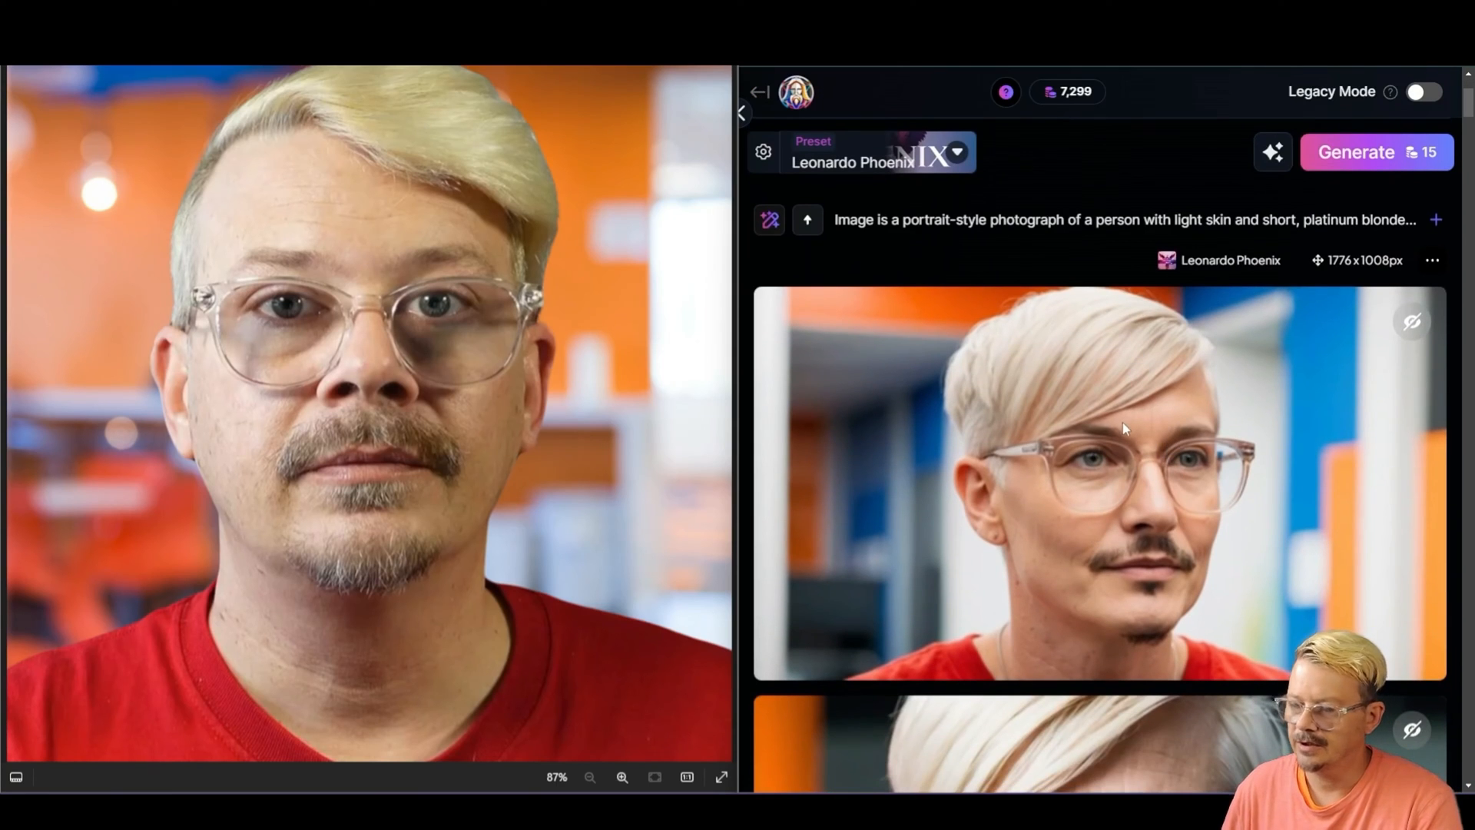
Scroll the comparison side panel to bring the portrait prompt into view.
scroll(down, 3)
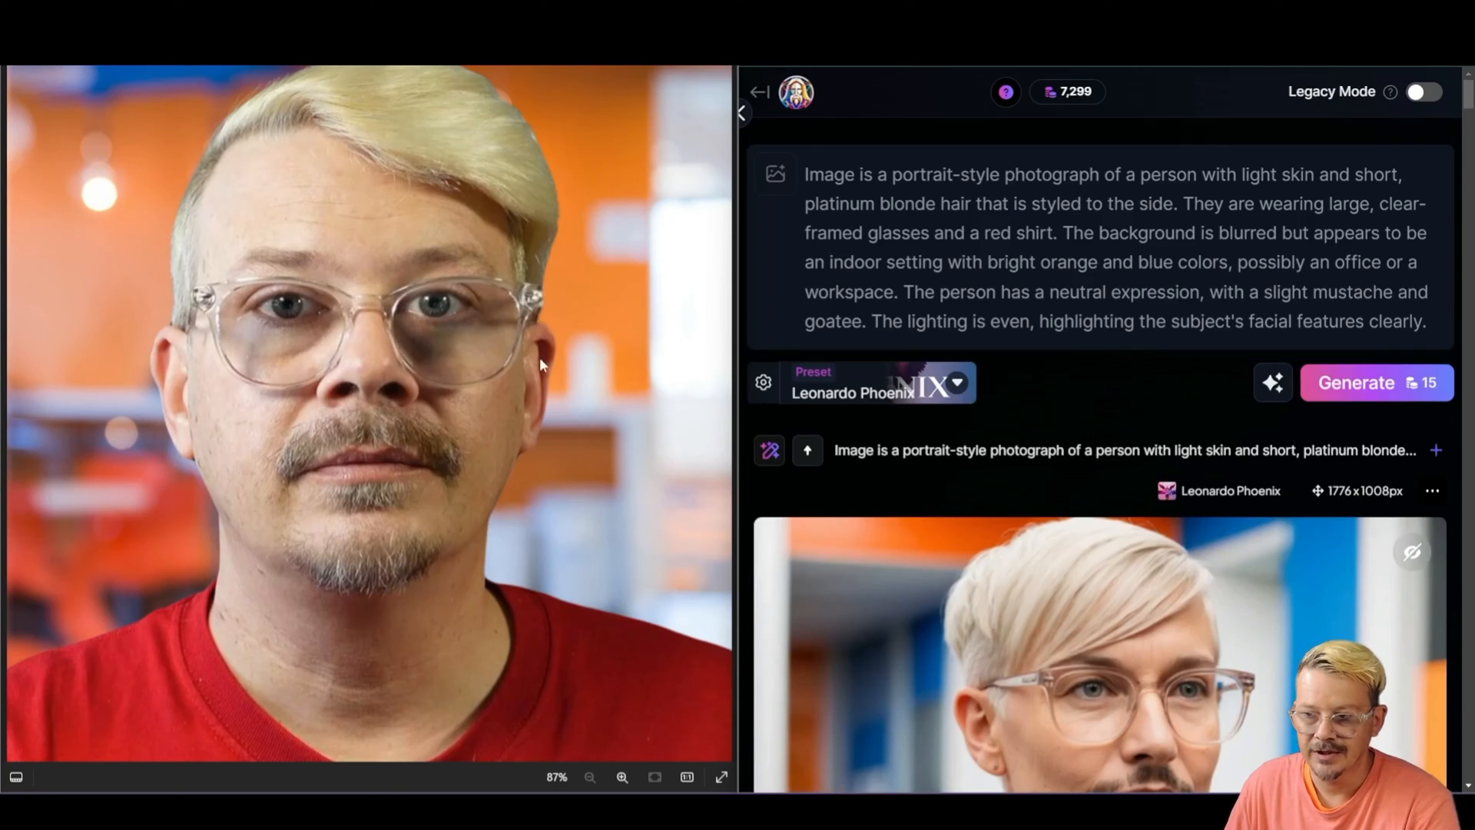
mouse_move(323, 609)
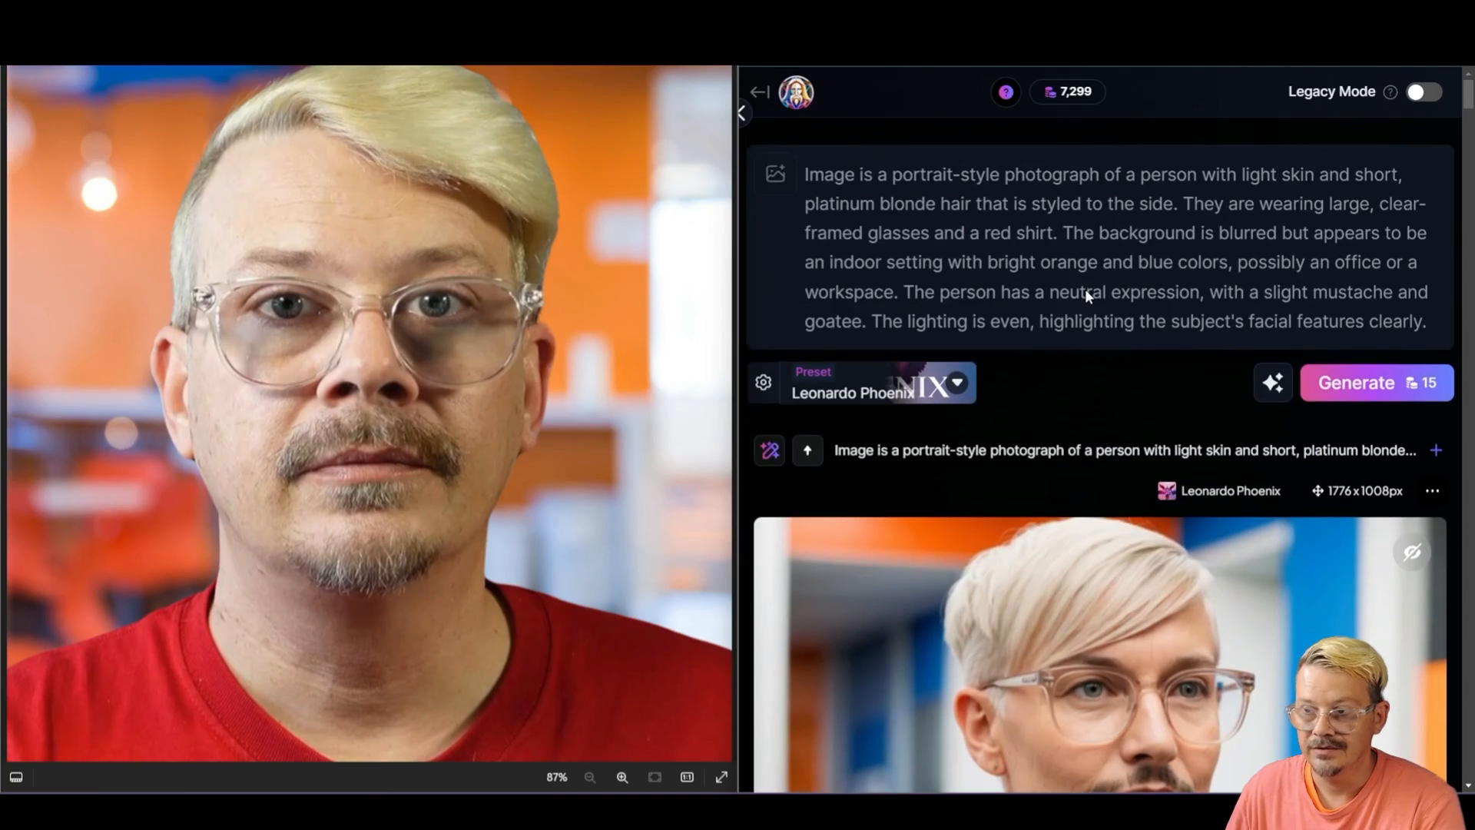
scroll(down, 3)
text(bl)
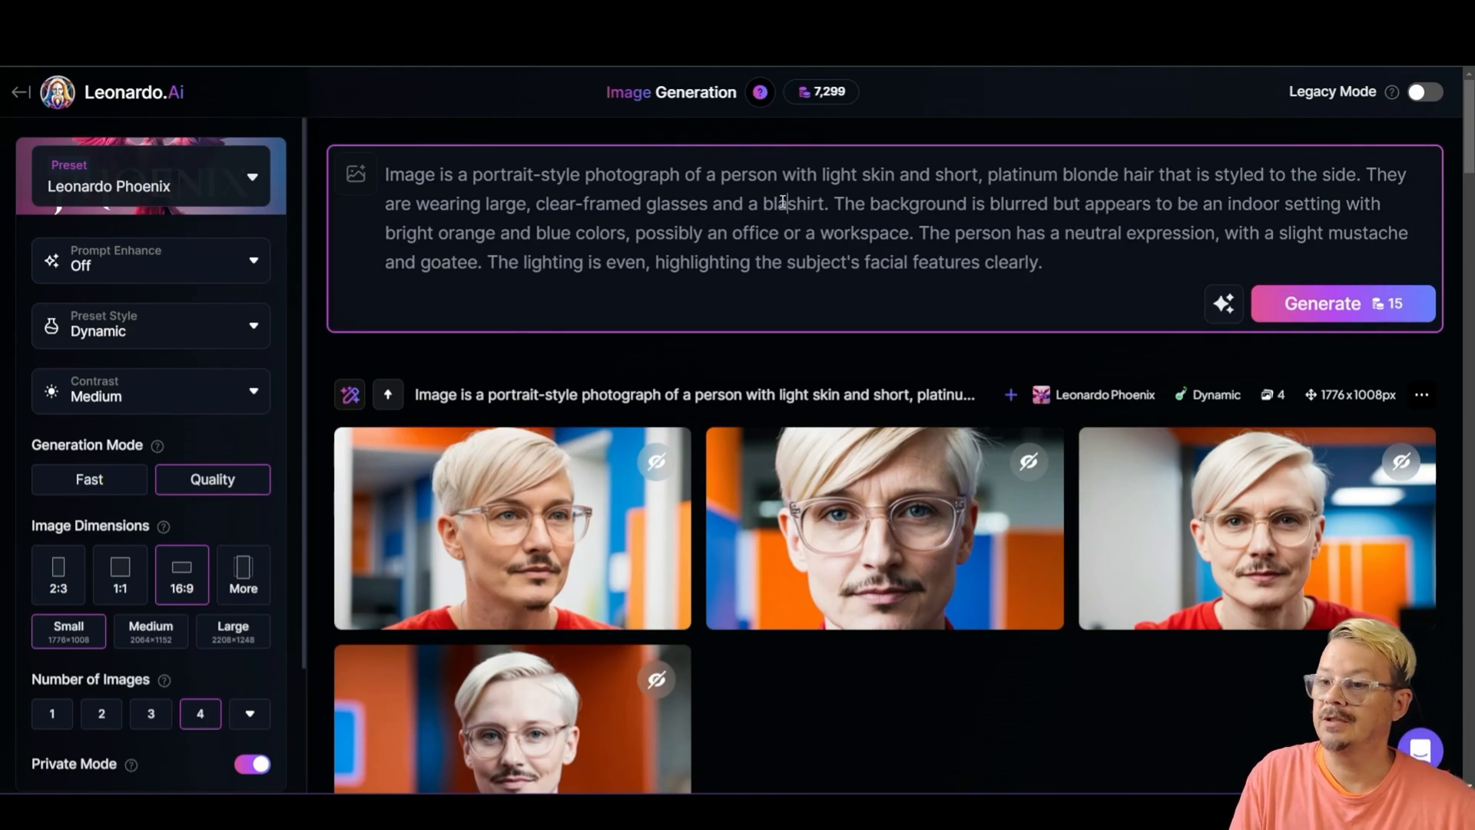
Replace 'large' with 'small' for the glasses in the portrait prompt and regenerate.
double_click(504, 203)
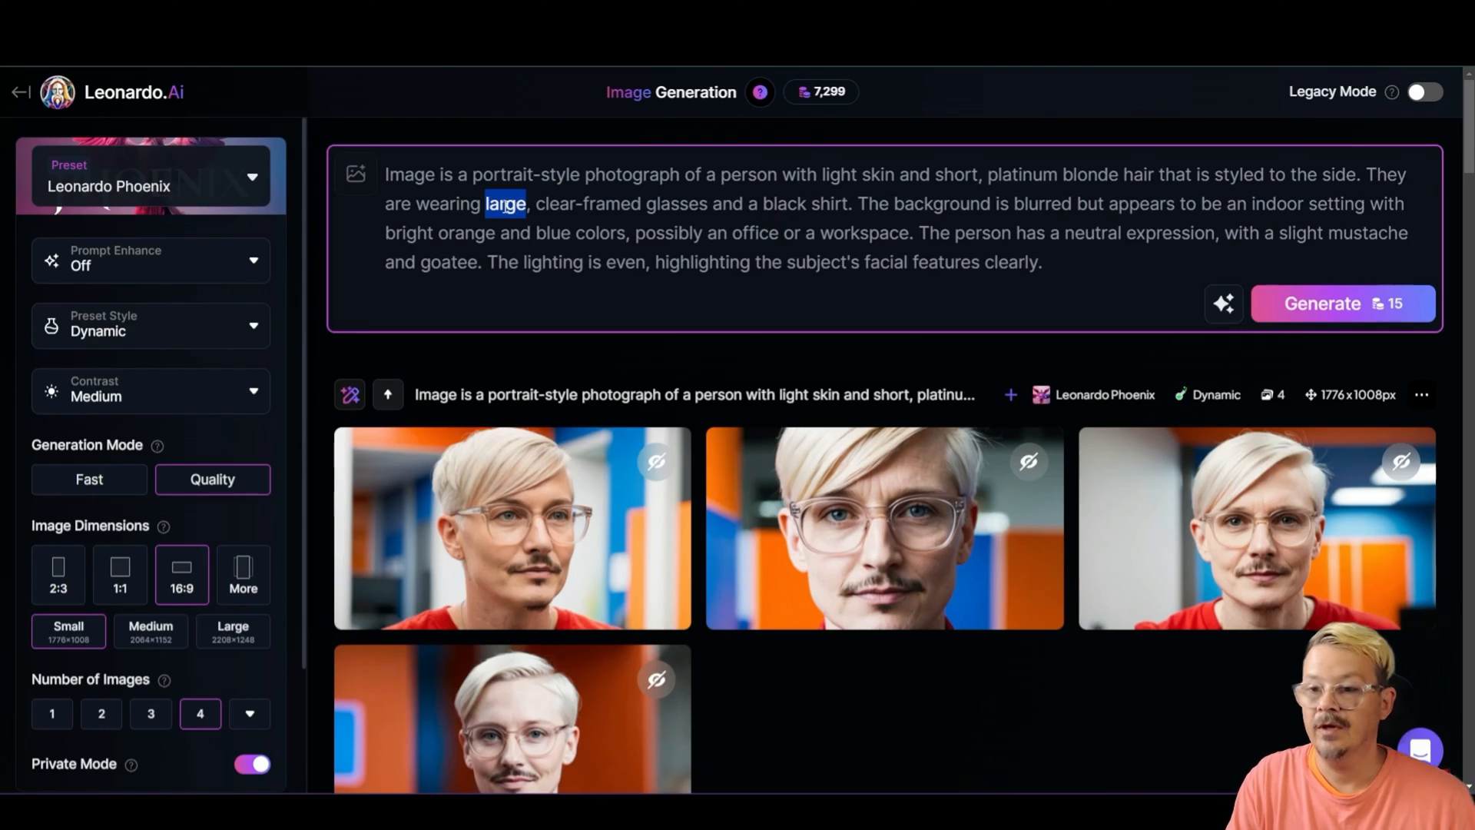
text(small)
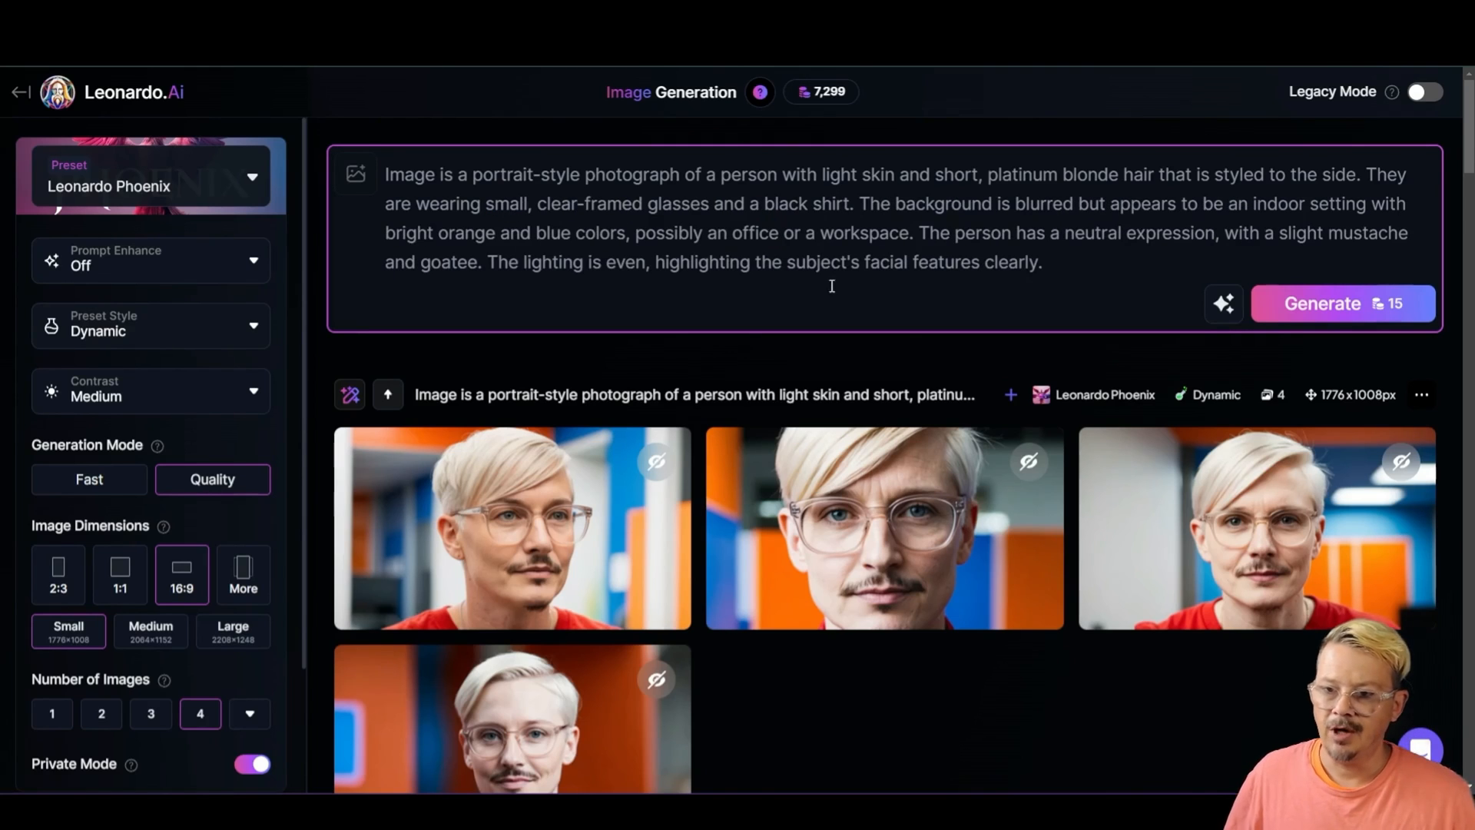
scroll(down, 3)
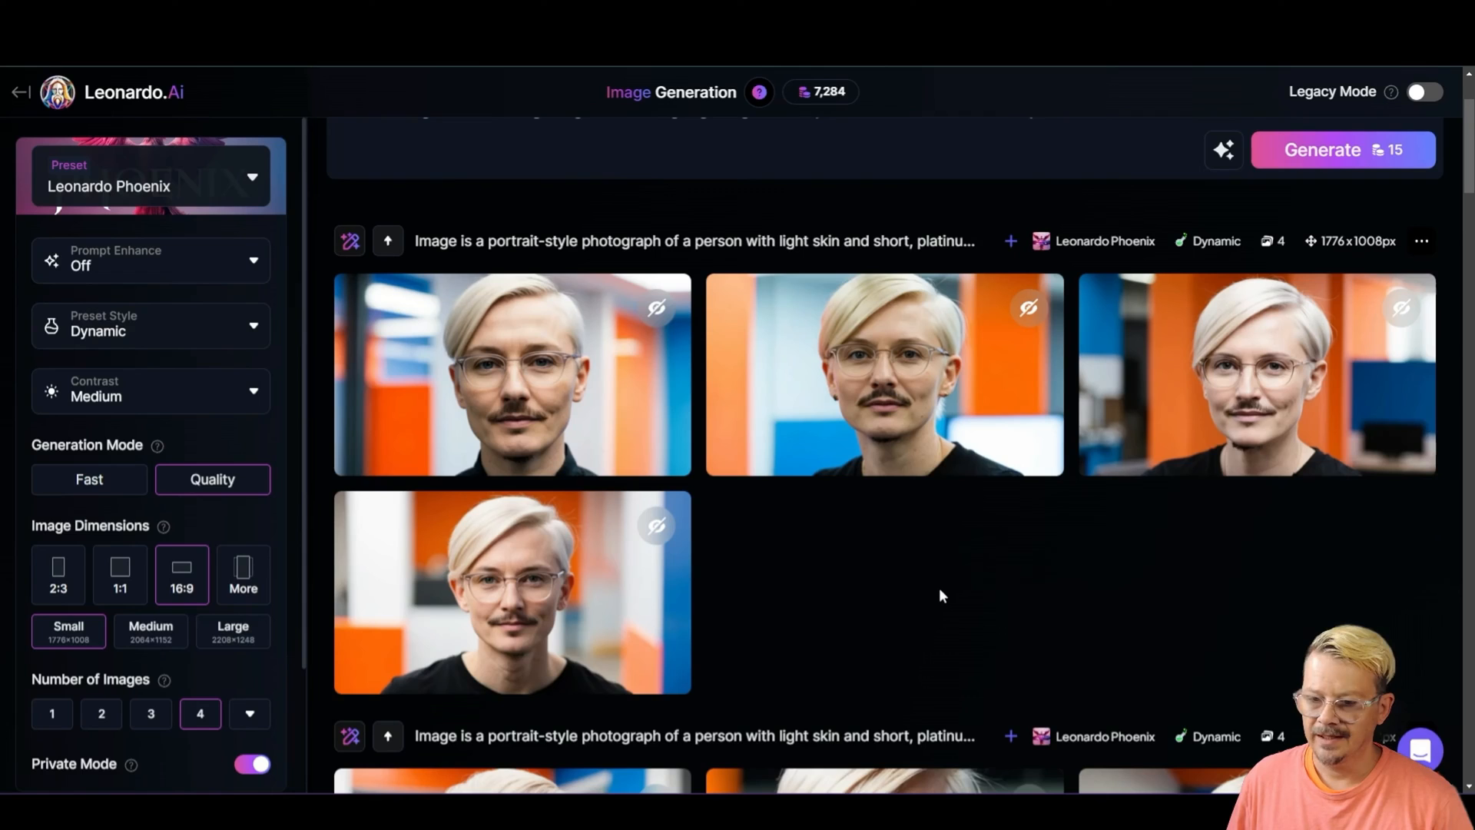